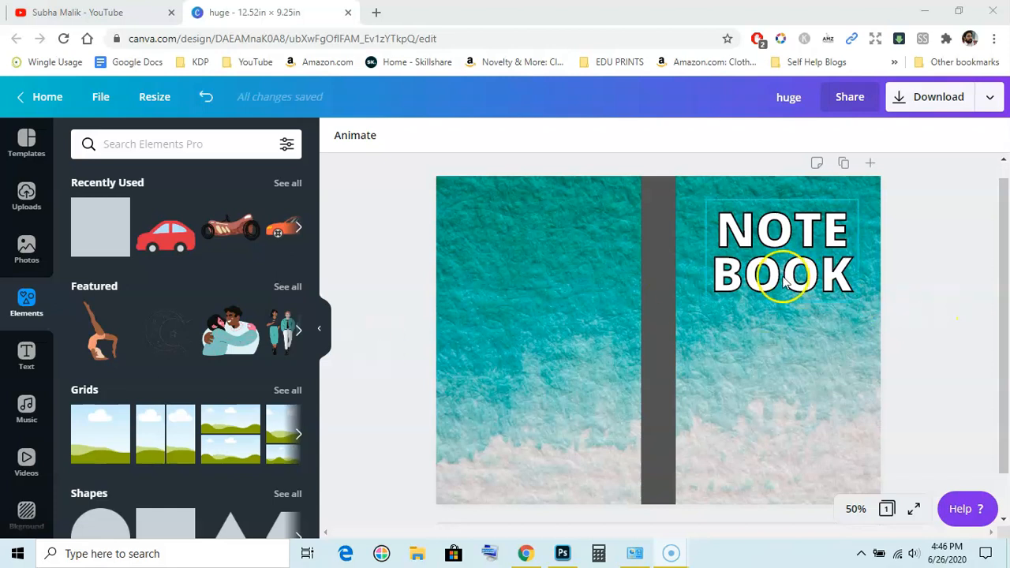
mouse_move(864, 284)
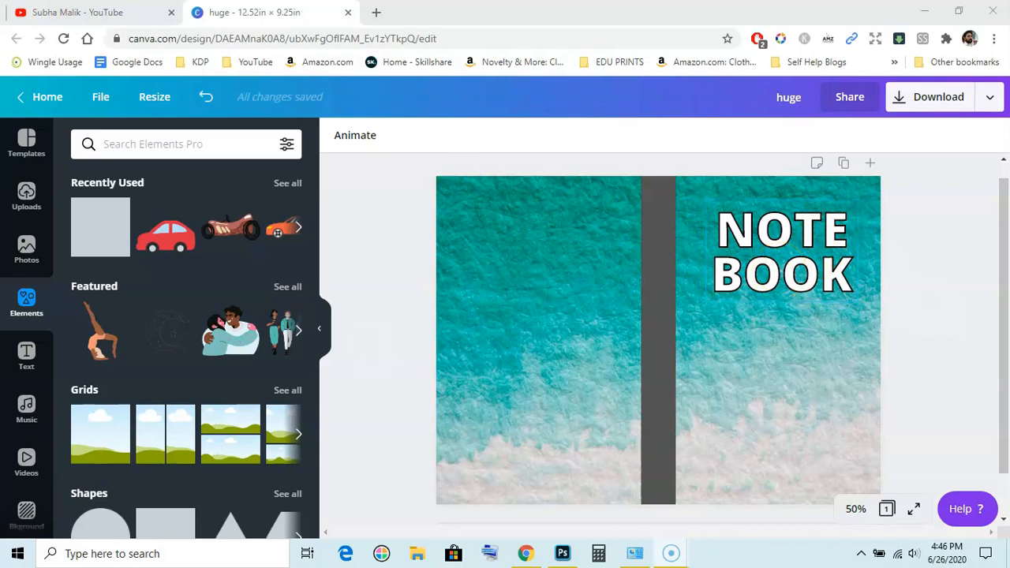
Browse the YouTube channel page, then return to the notebook cover design
click(79, 11)
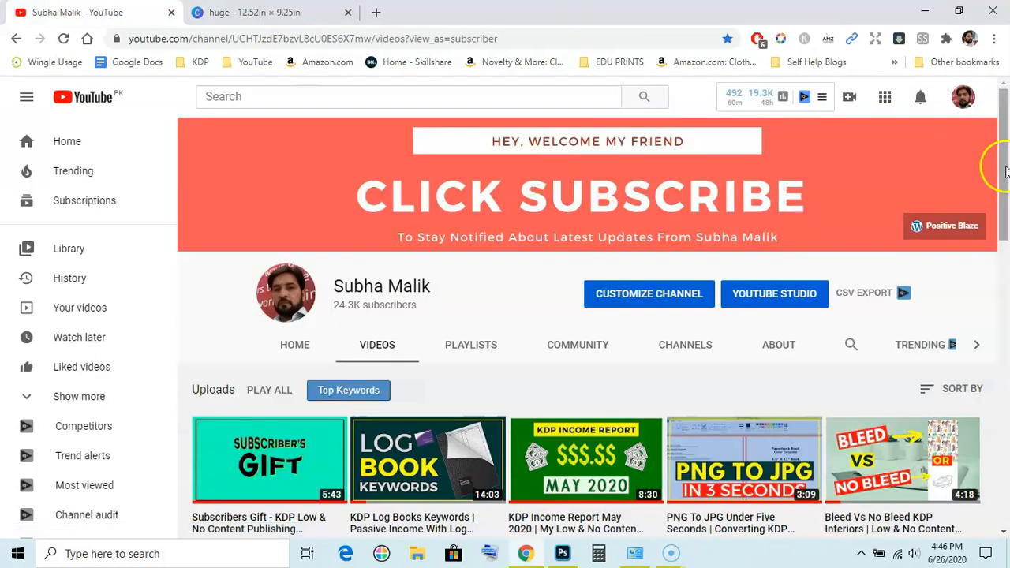
scroll(down, 3)
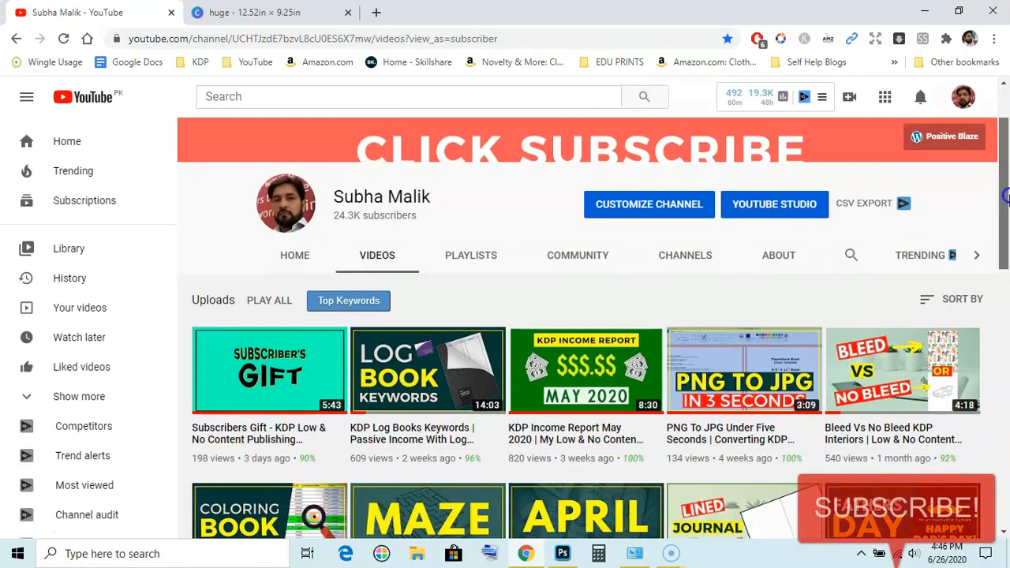
scroll(down, 3)
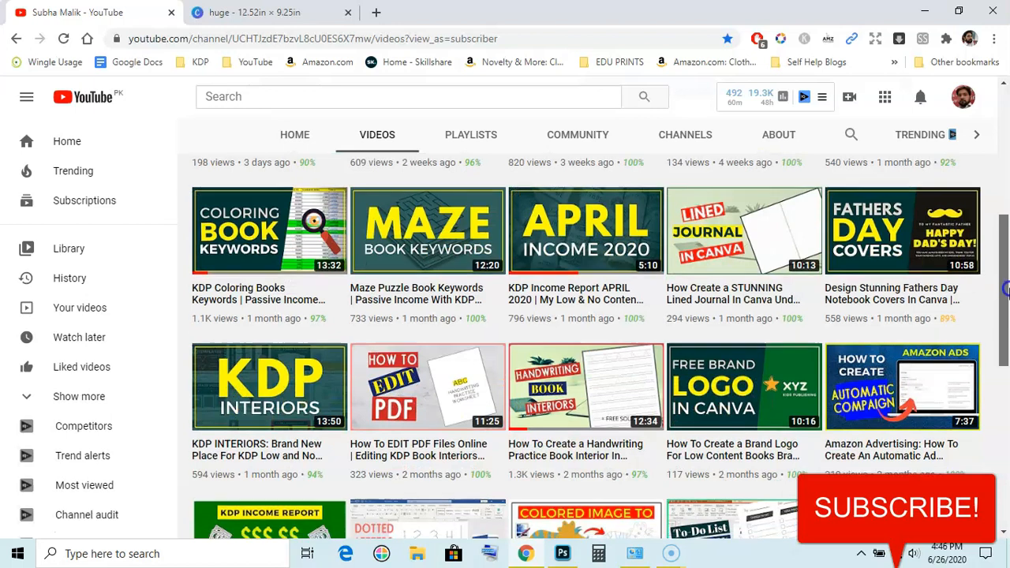
click(252, 13)
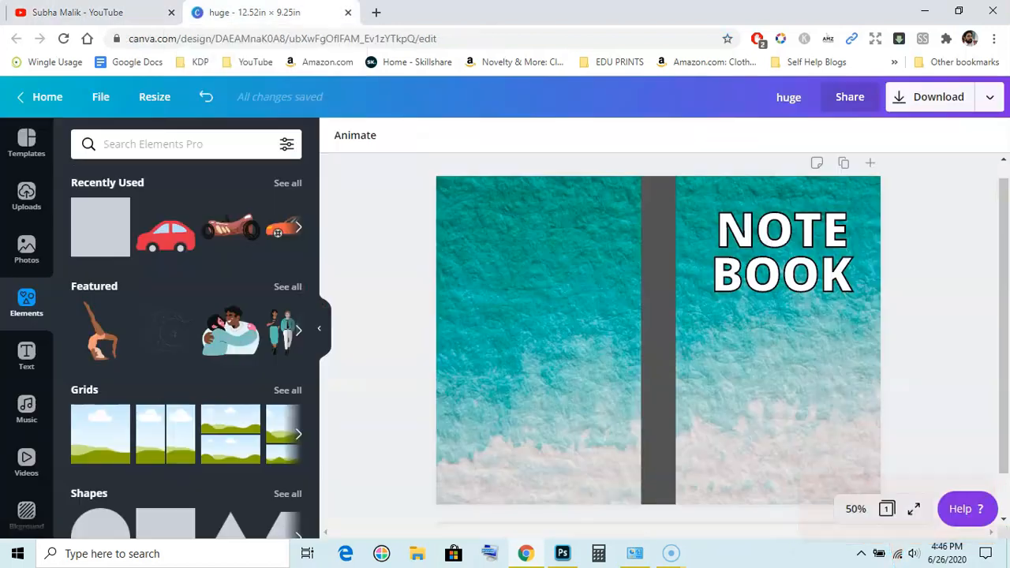
Select the NOTEBOOK text and bring up its text effect settings
click(781, 243)
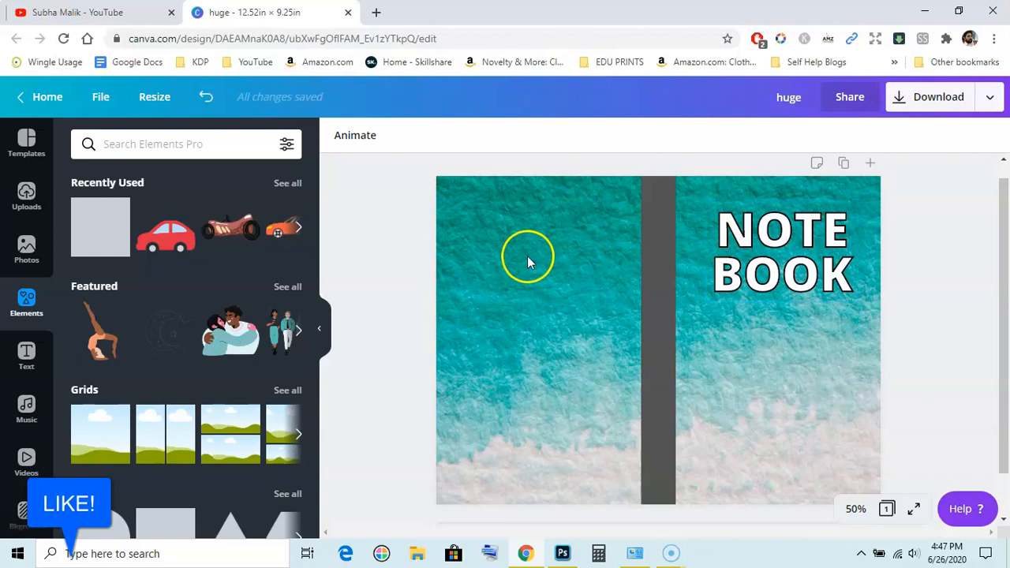
click(781, 253)
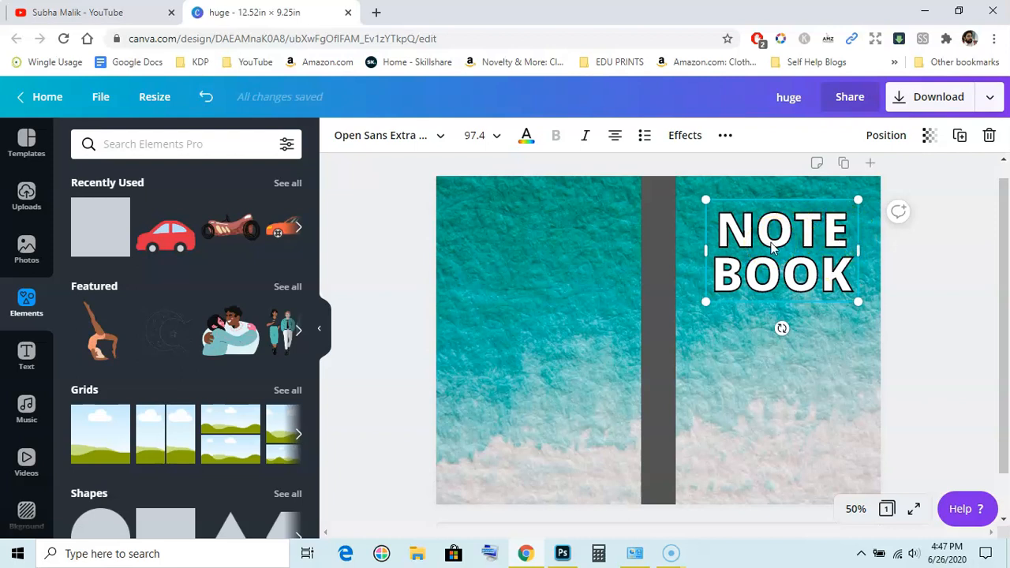
mouse_move(679, 142)
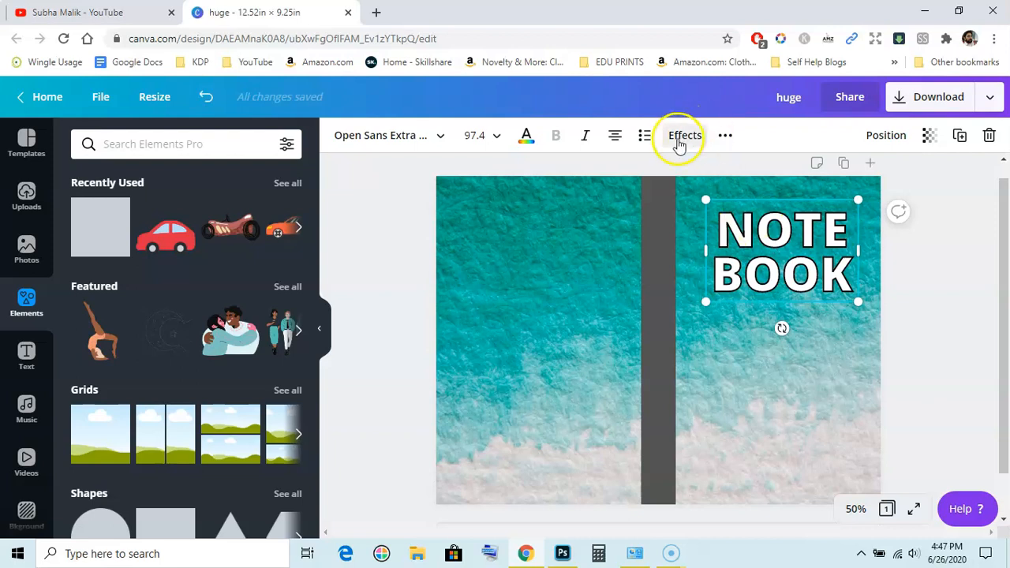
click(683, 135)
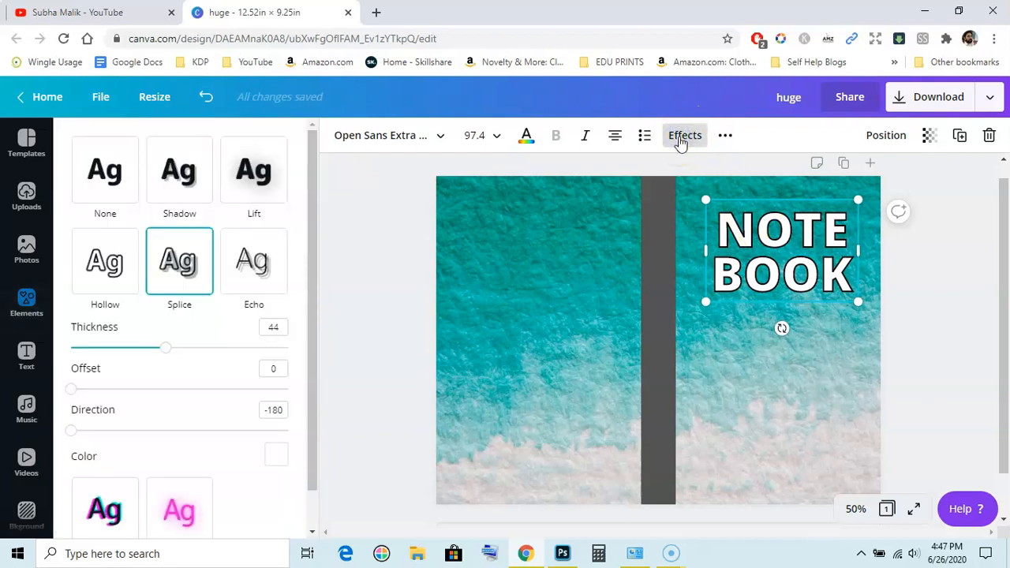
click(26, 302)
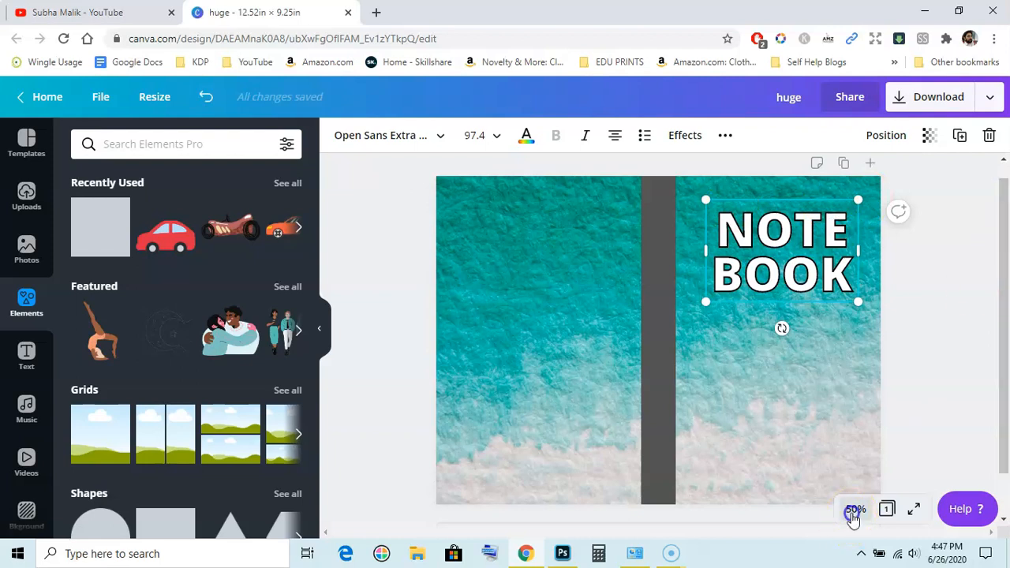
Zoom out to 40%, duplicate the cover page, and delete NOTEBOOK from page 1
click(853, 511)
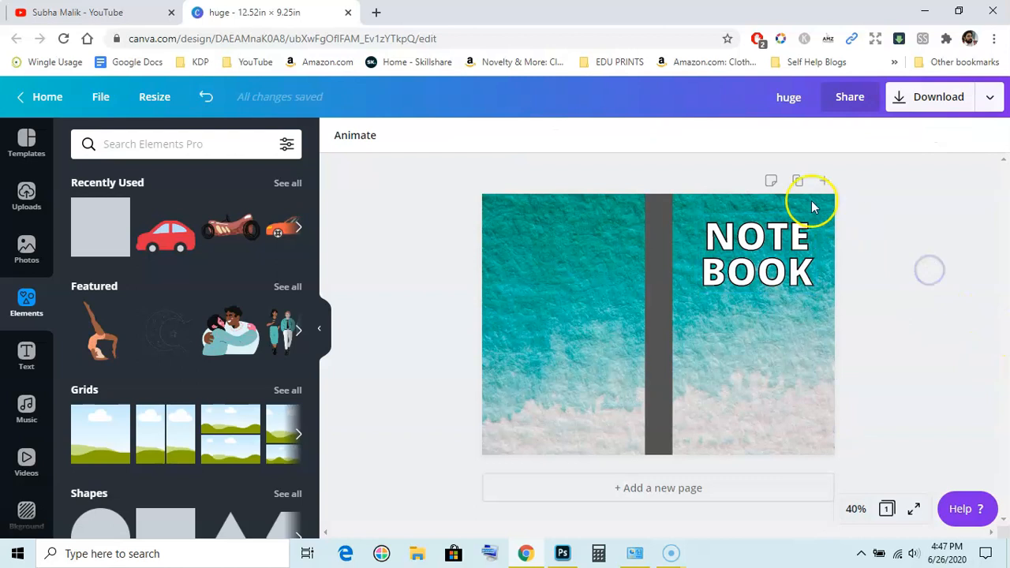
click(657, 323)
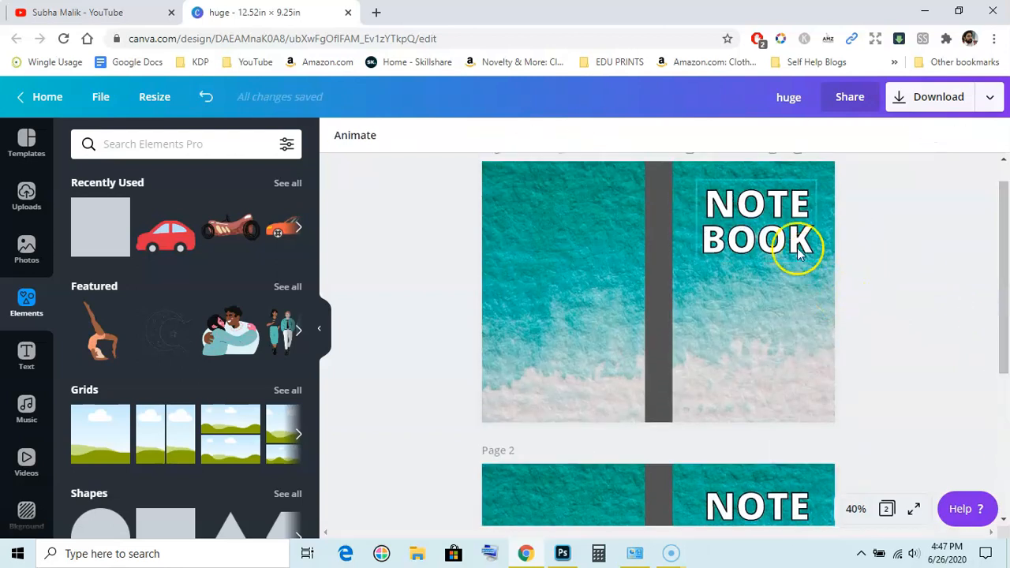
click(756, 223)
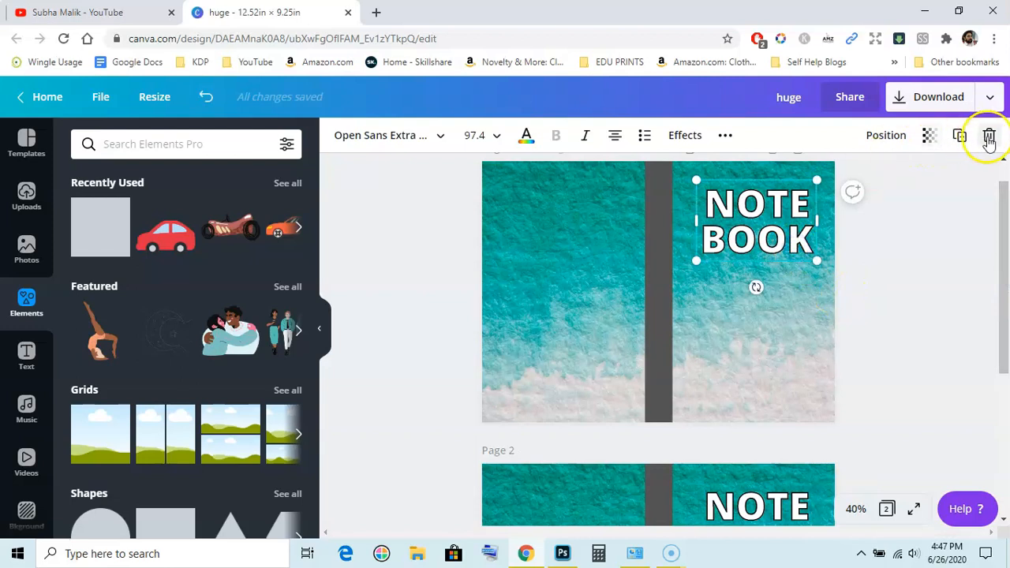
click(967, 135)
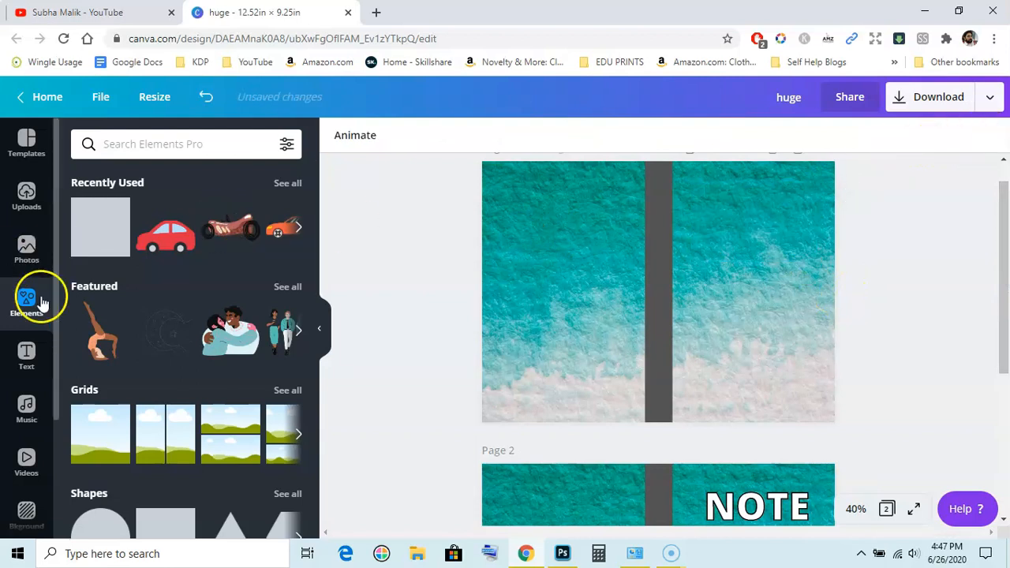
Add a NOTEBOOK heading, narrow it to wrap onto two lines, and place it top-right
click(26, 357)
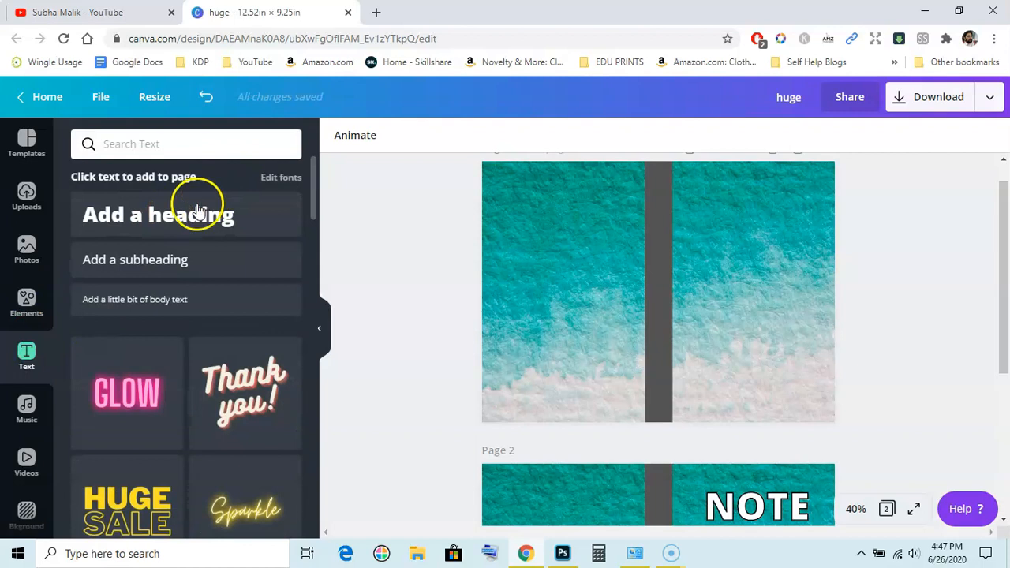
click(181, 213)
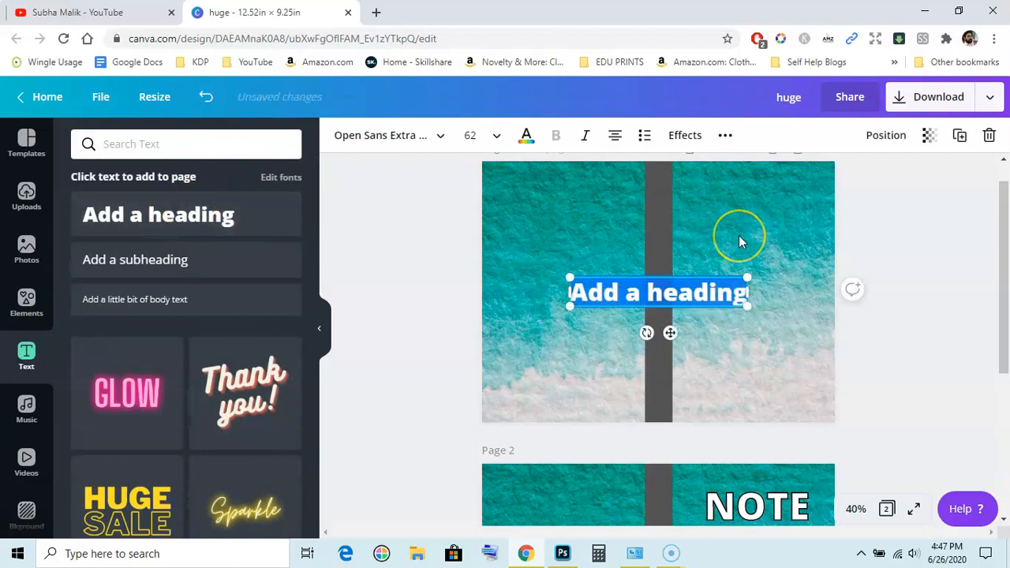
mouse_move(741, 241)
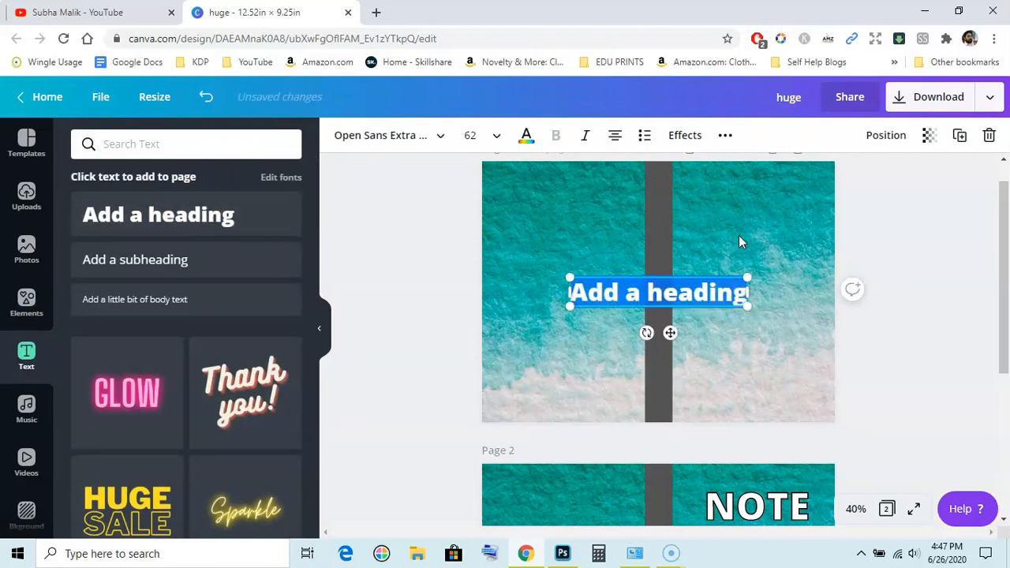
text(NOTEBOOK)
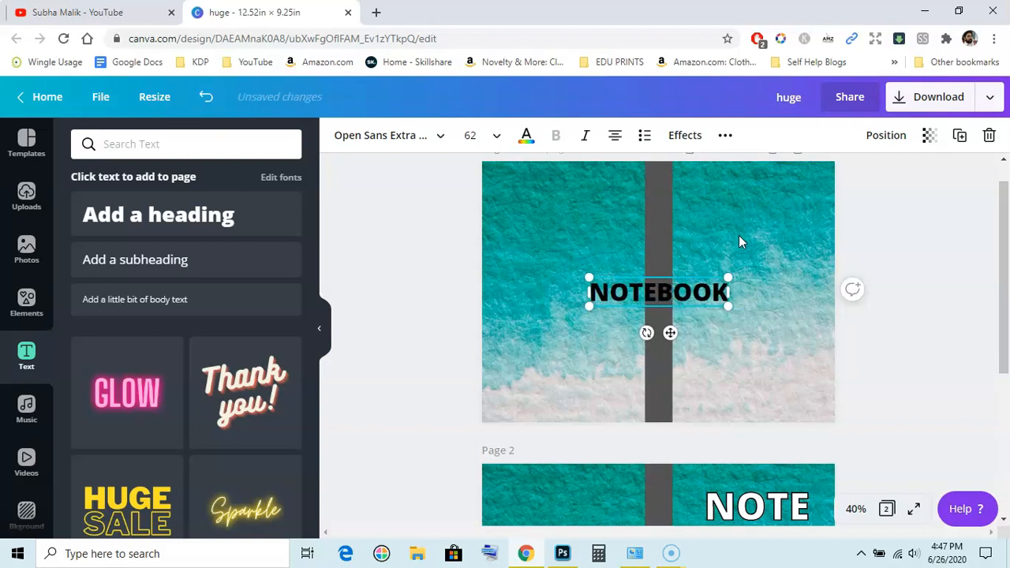
drag(728, 291, 714, 293)
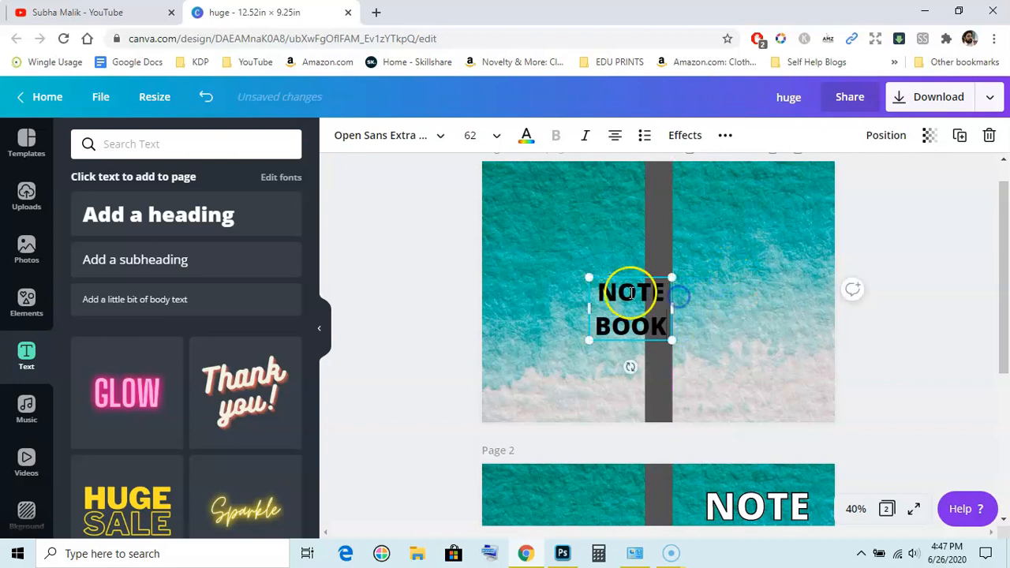
drag(631, 308, 738, 217)
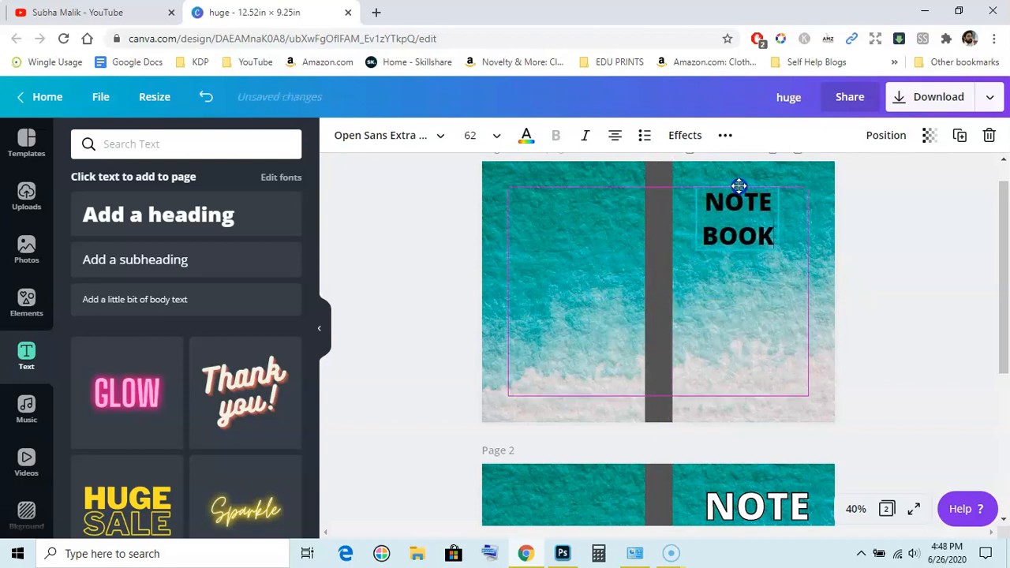
click(737, 219)
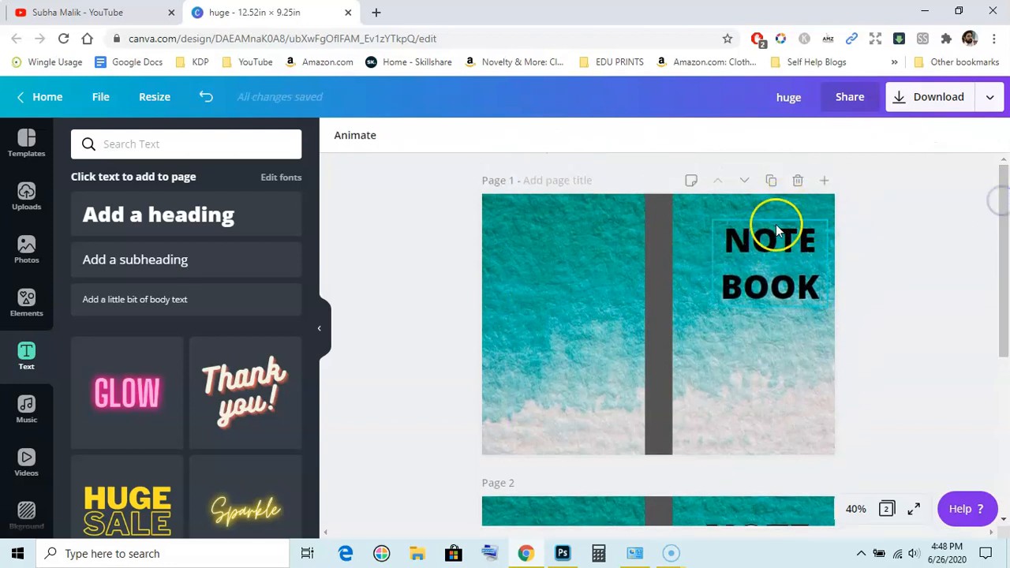
Reduce the NOTE BOOK heading's line height so its two lines sit closer
click(749, 260)
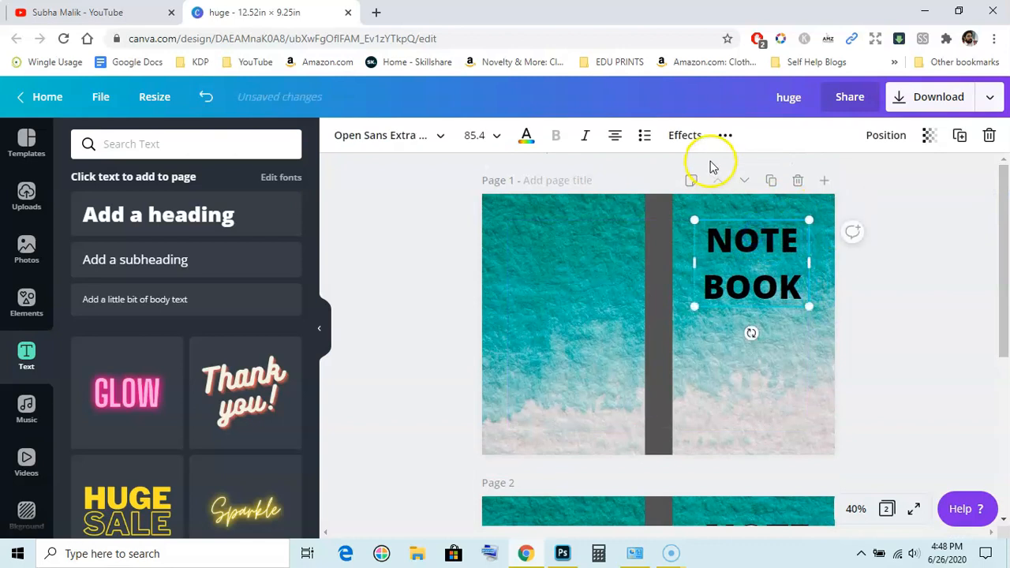
click(725, 135)
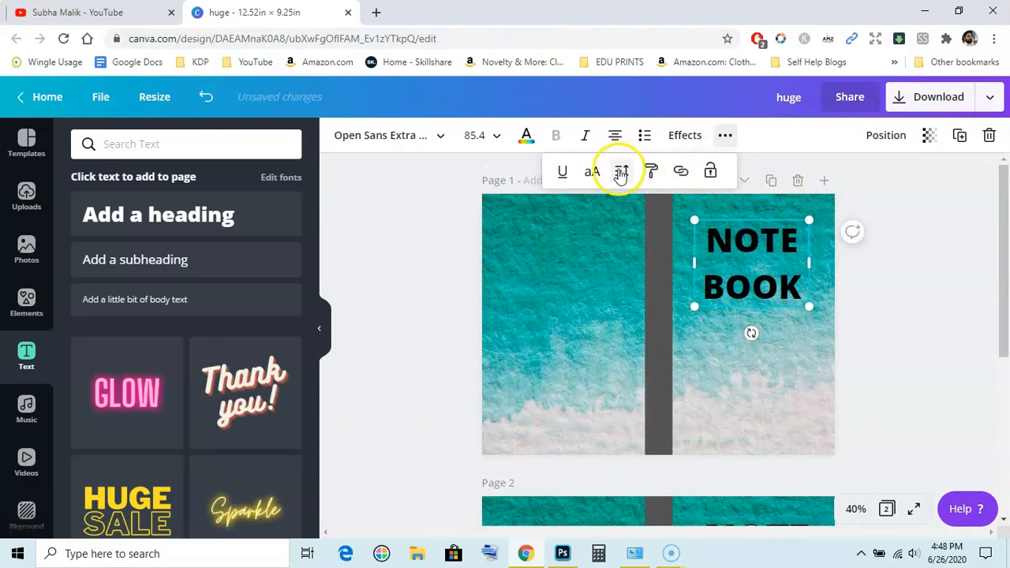
click(620, 171)
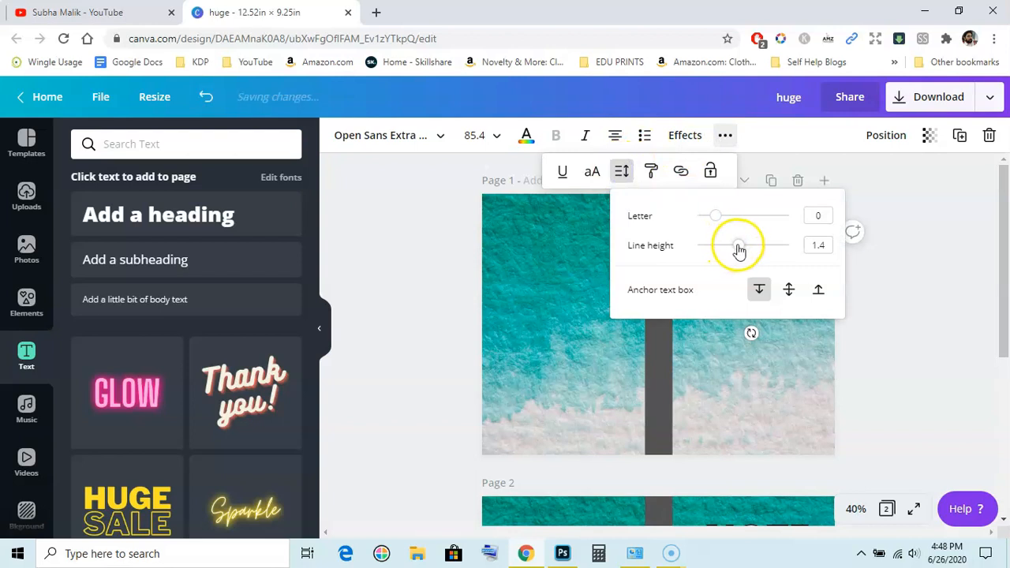
drag(737, 245, 725, 245)
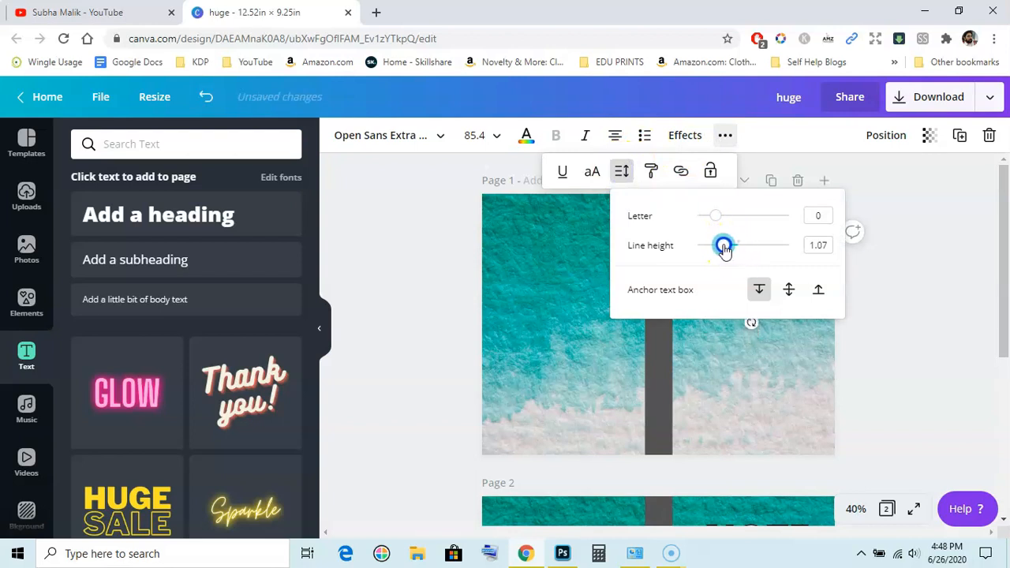
drag(725, 245, 718, 246)
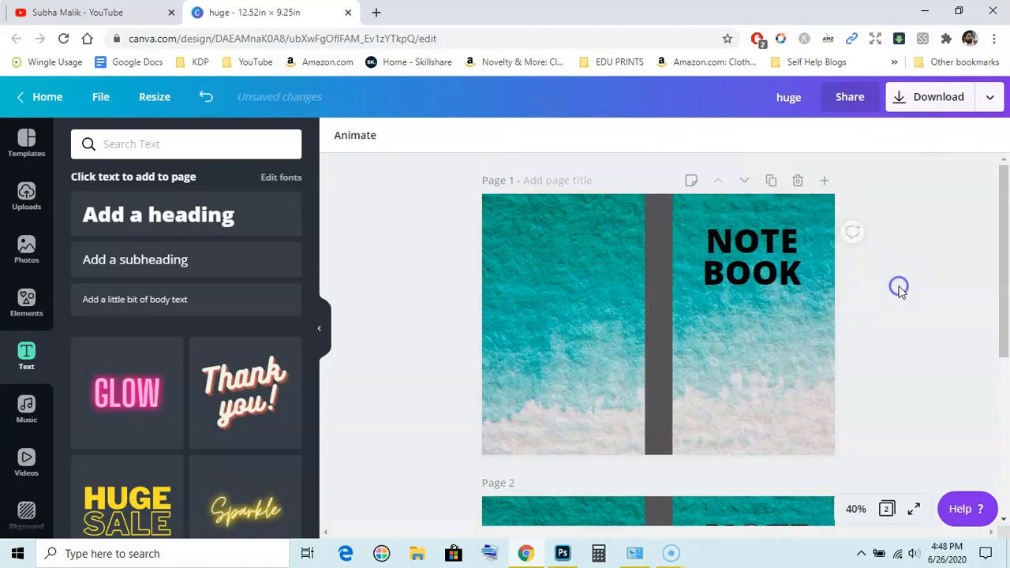
click(751, 256)
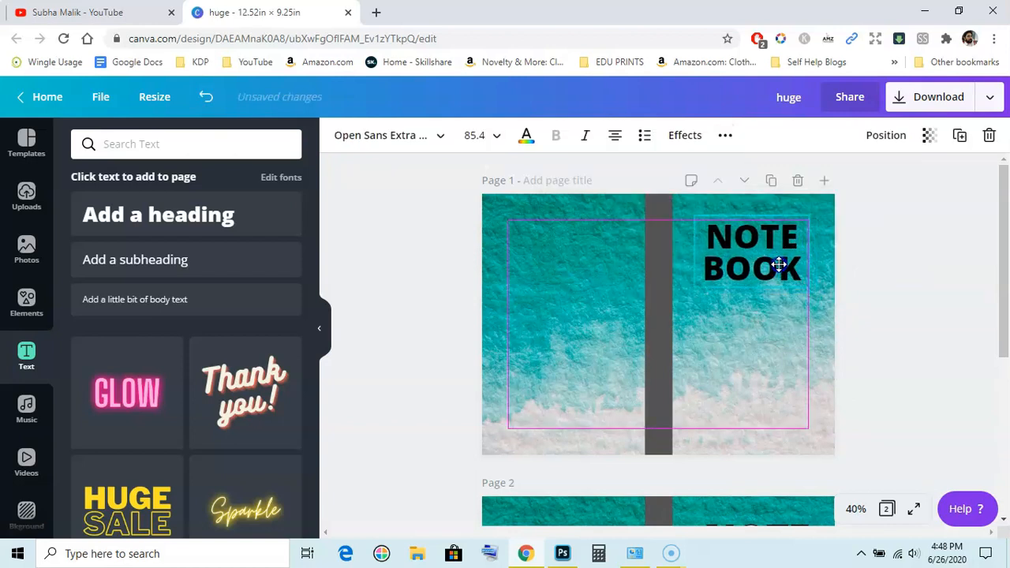
click(751, 256)
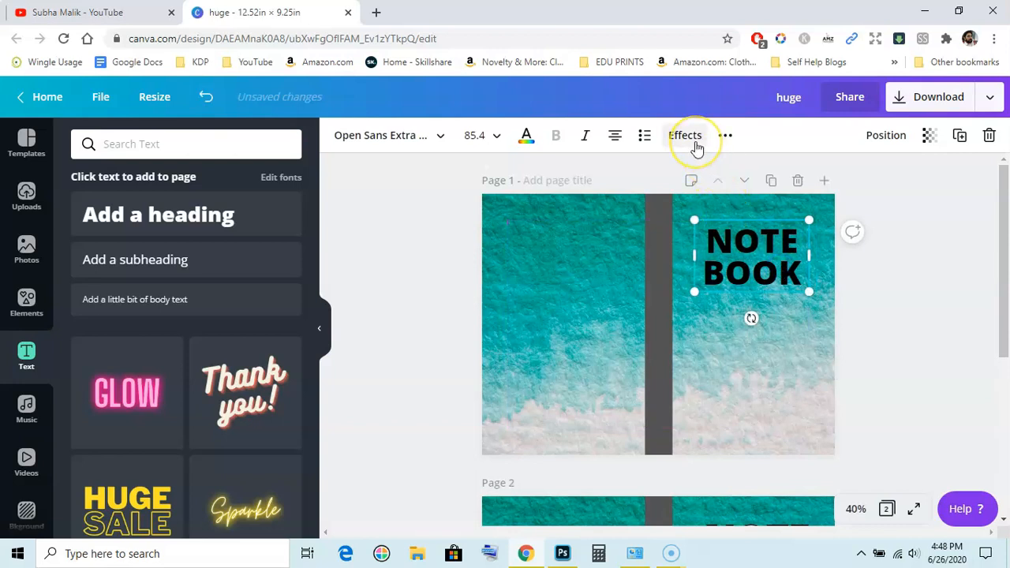
Apply the Splice effect to the NOTE BOOK title and preview it
click(685, 135)
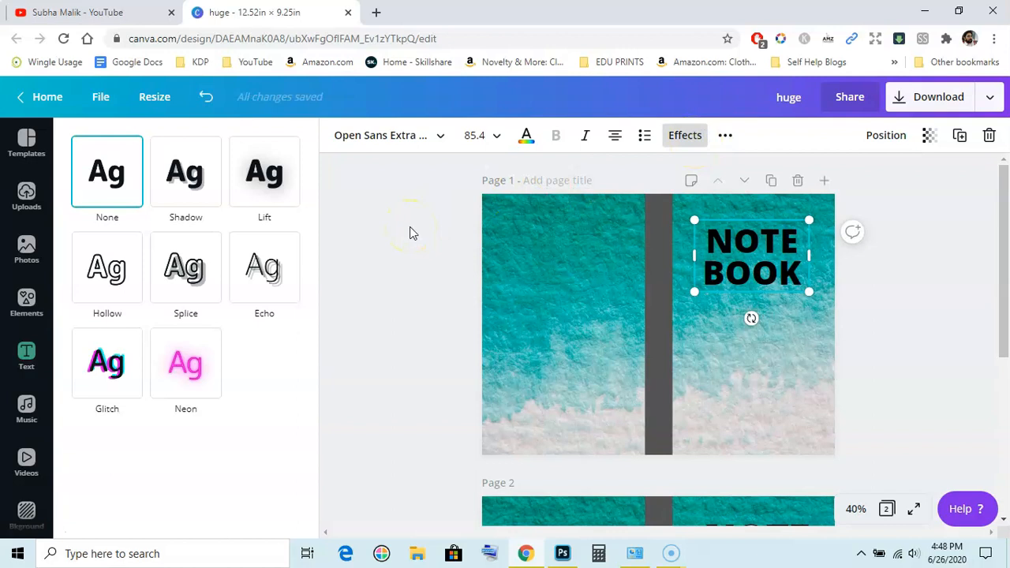
click(185, 267)
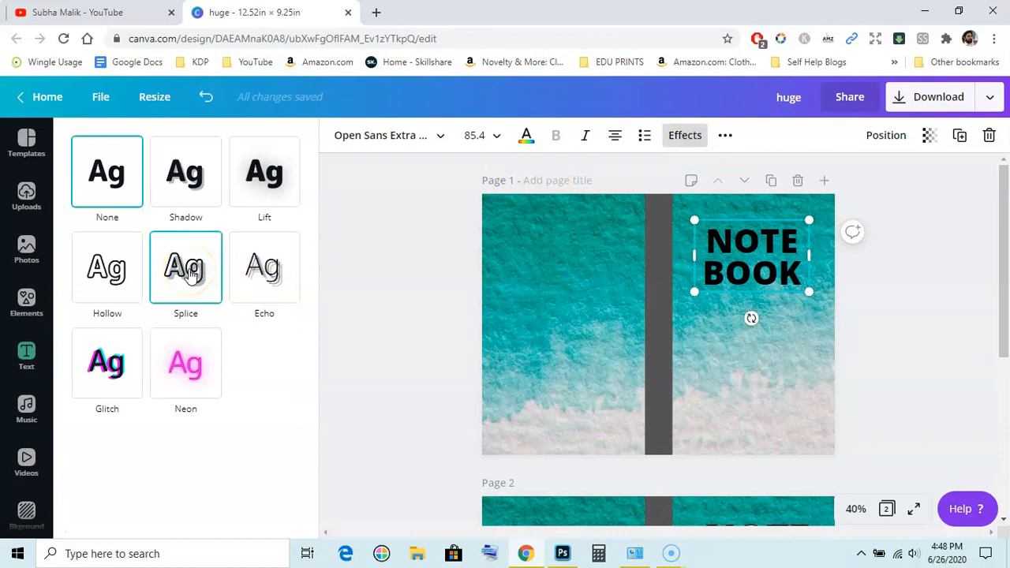
click(186, 266)
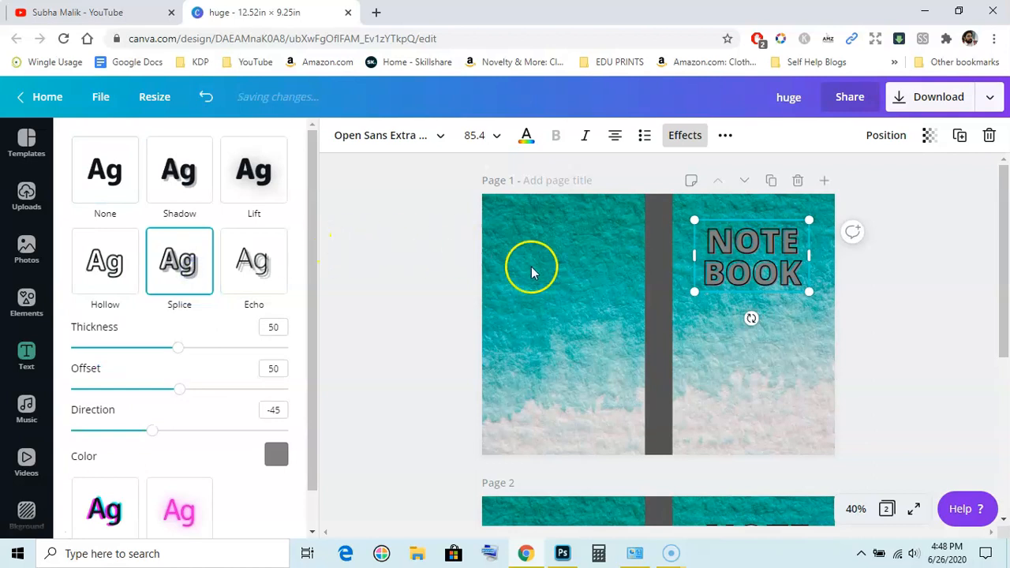
click(26, 356)
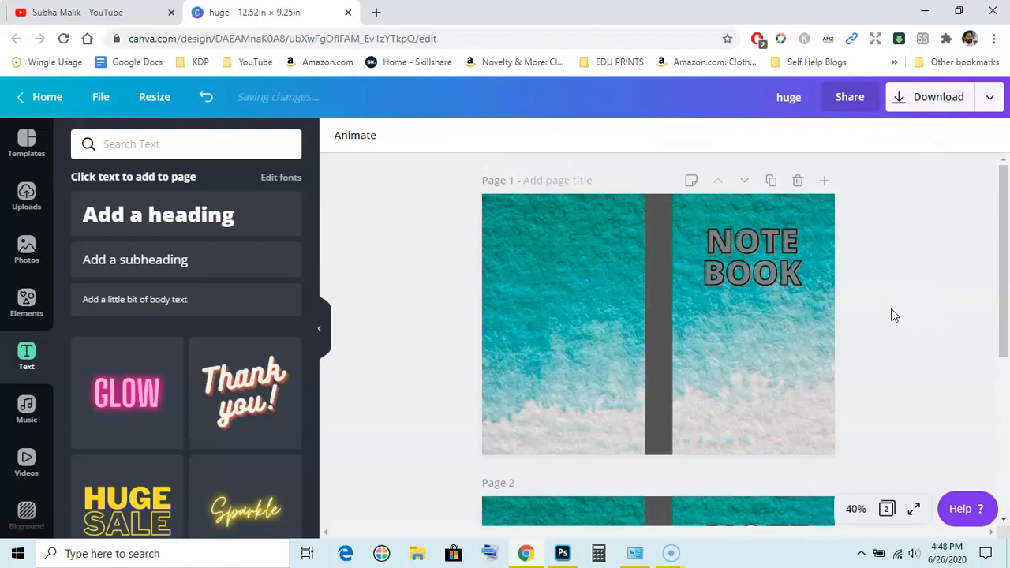
click(765, 278)
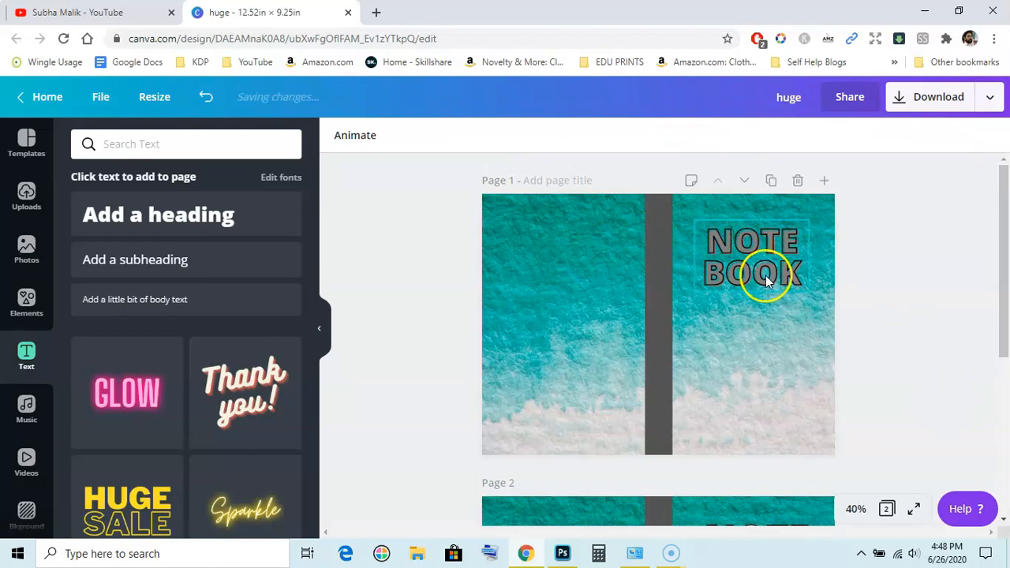
click(765, 276)
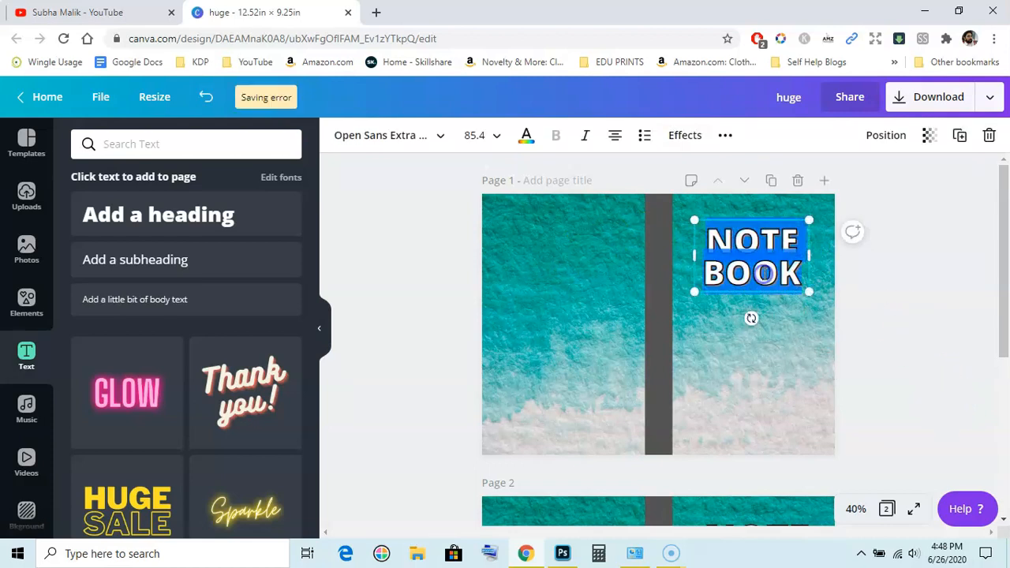
Set the Splice offset to 0 and direction to -180, and open its colour swatch
click(684, 135)
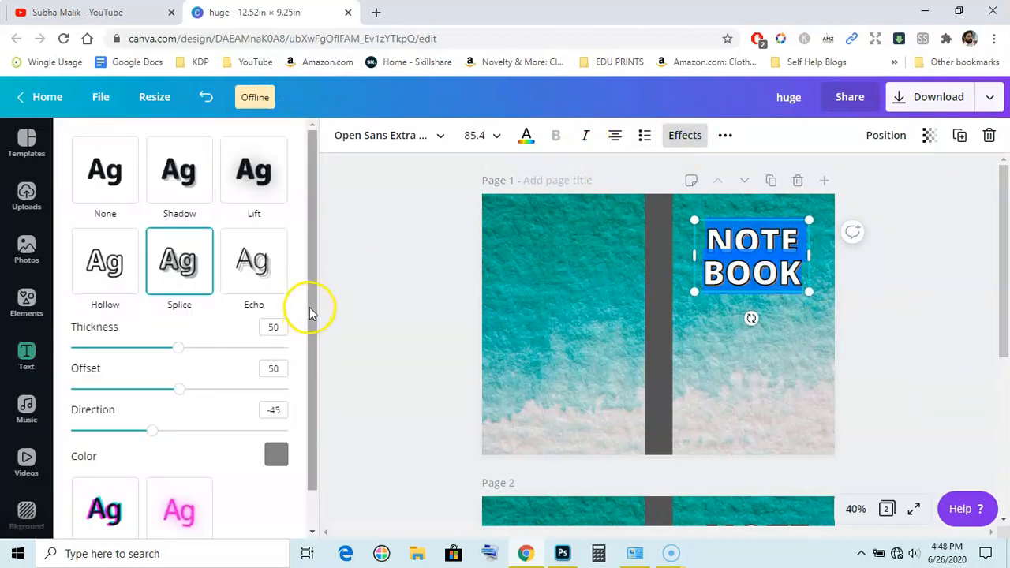
scroll(down, 3)
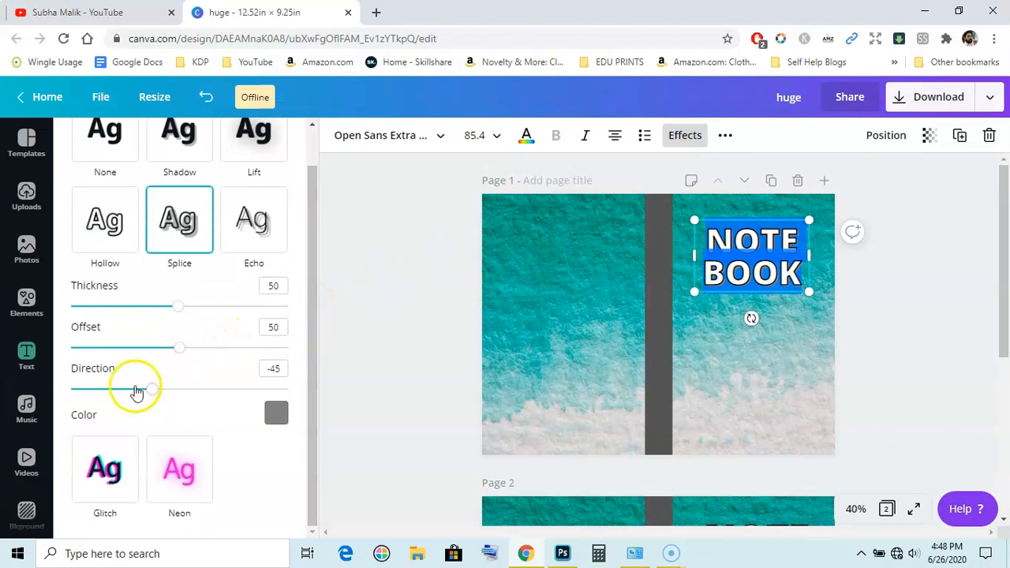
drag(179, 347, 172, 348)
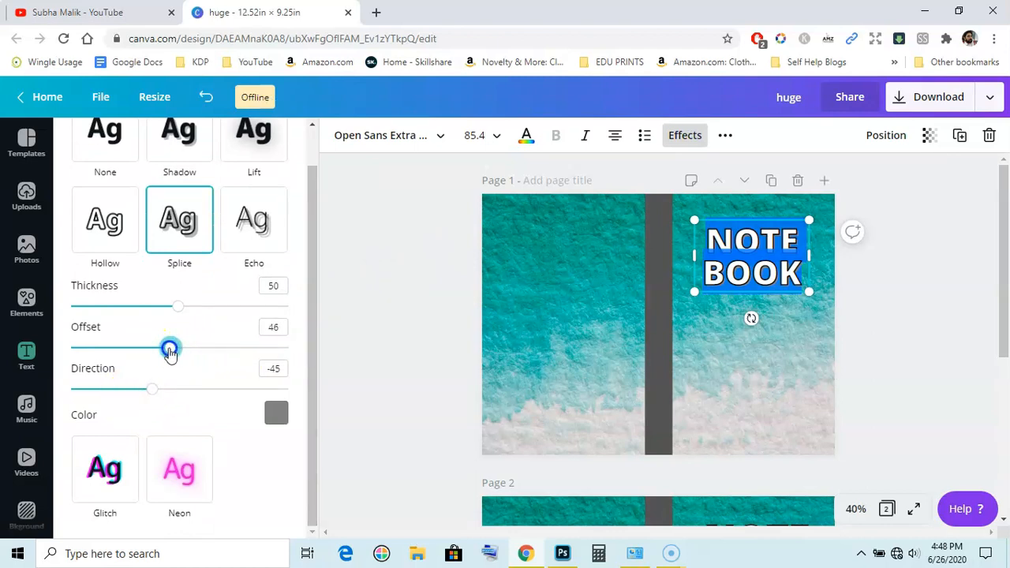
drag(170, 349, 71, 349)
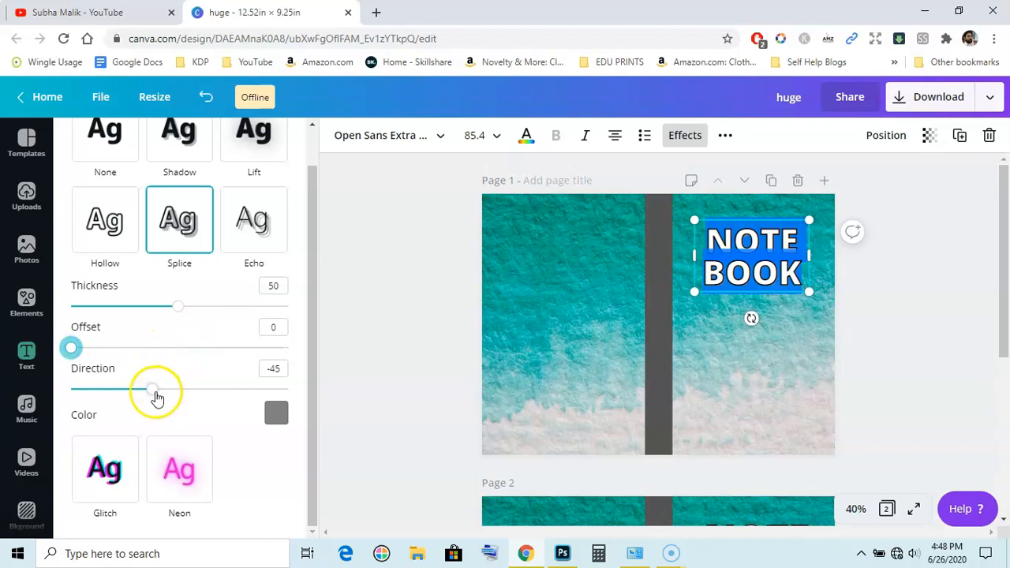
drag(152, 387, 76, 392)
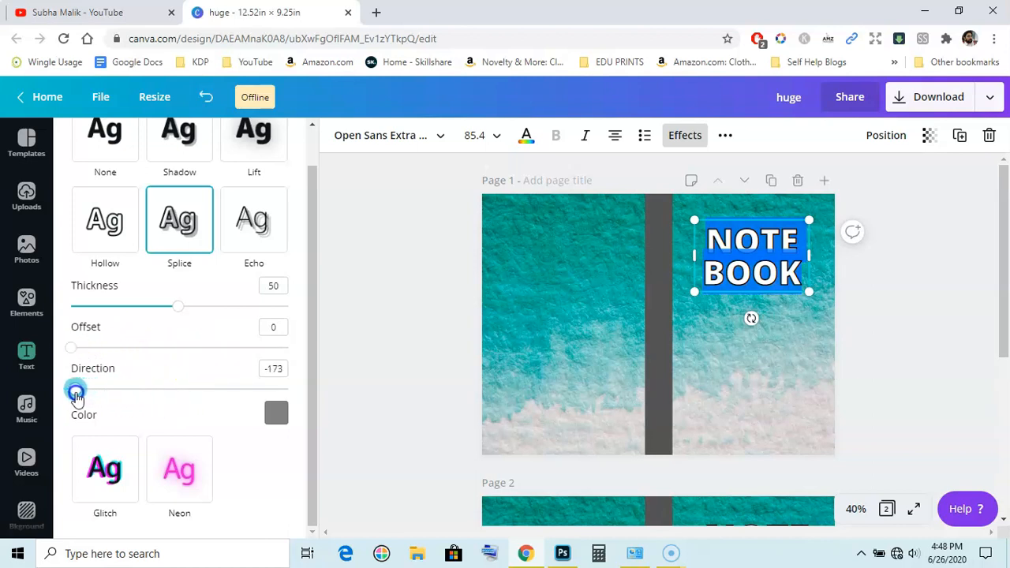
drag(76, 391, 70, 388)
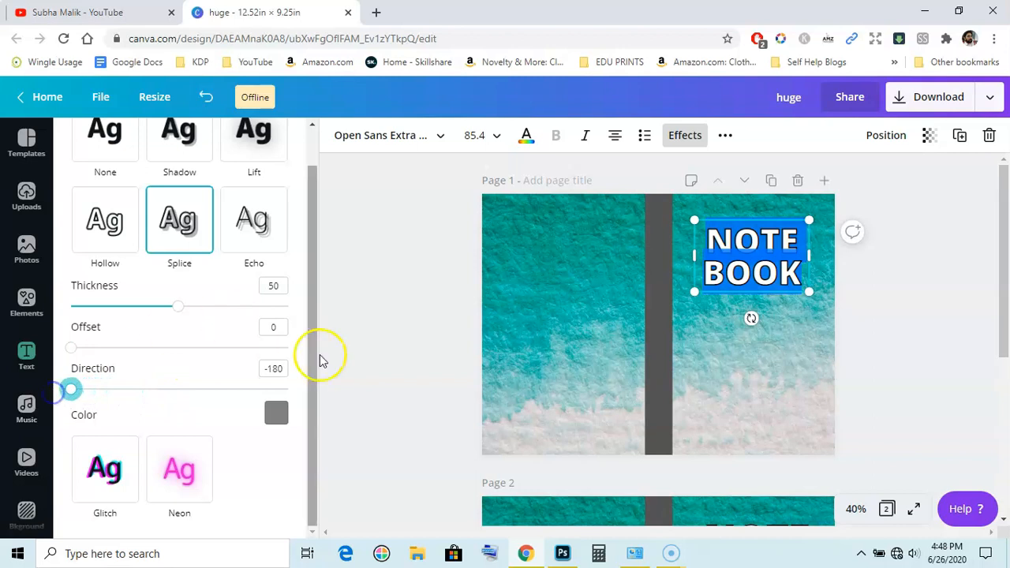
click(276, 413)
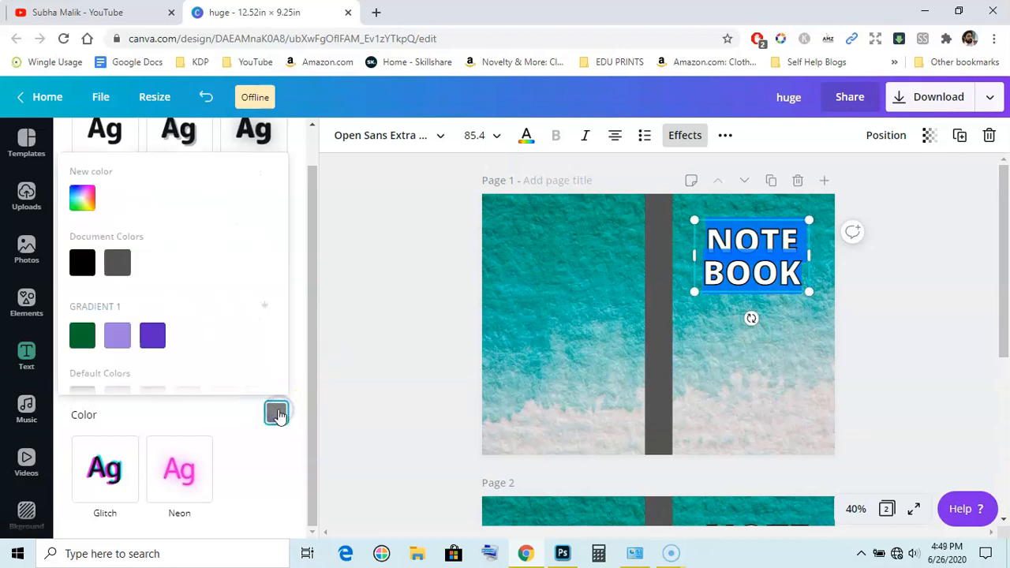
mouse_move(284, 241)
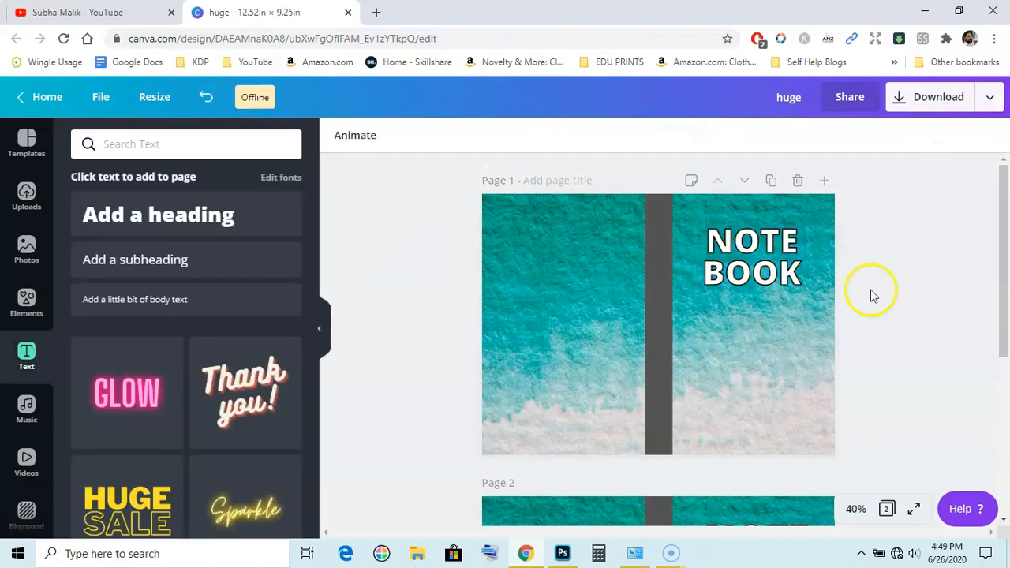
click(751, 257)
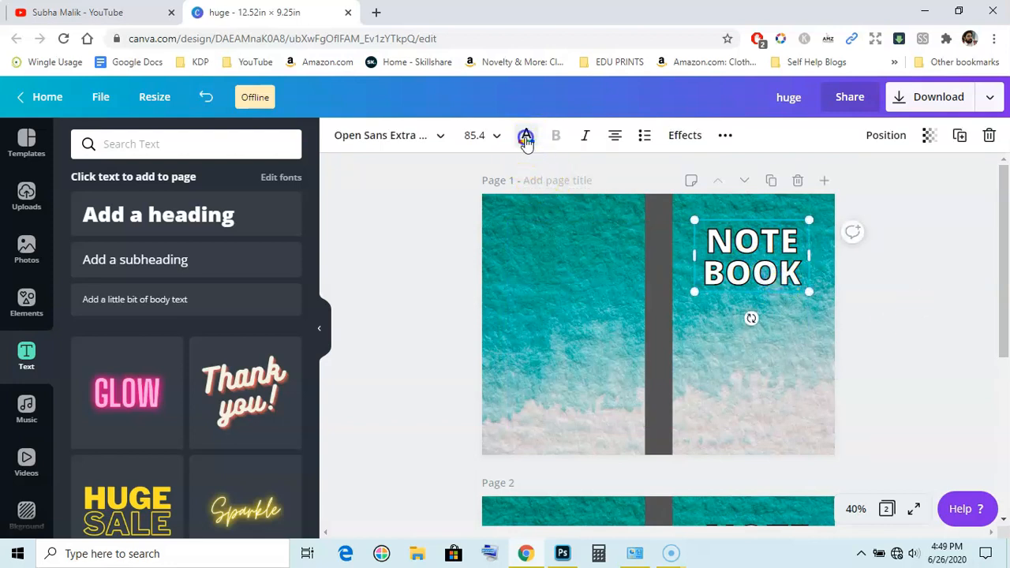
click(526, 135)
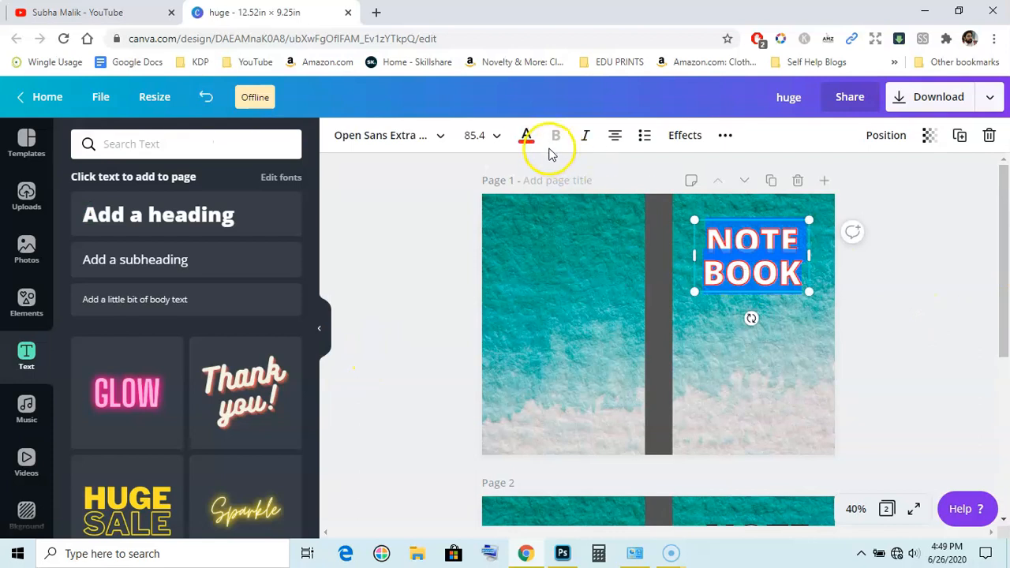
click(526, 135)
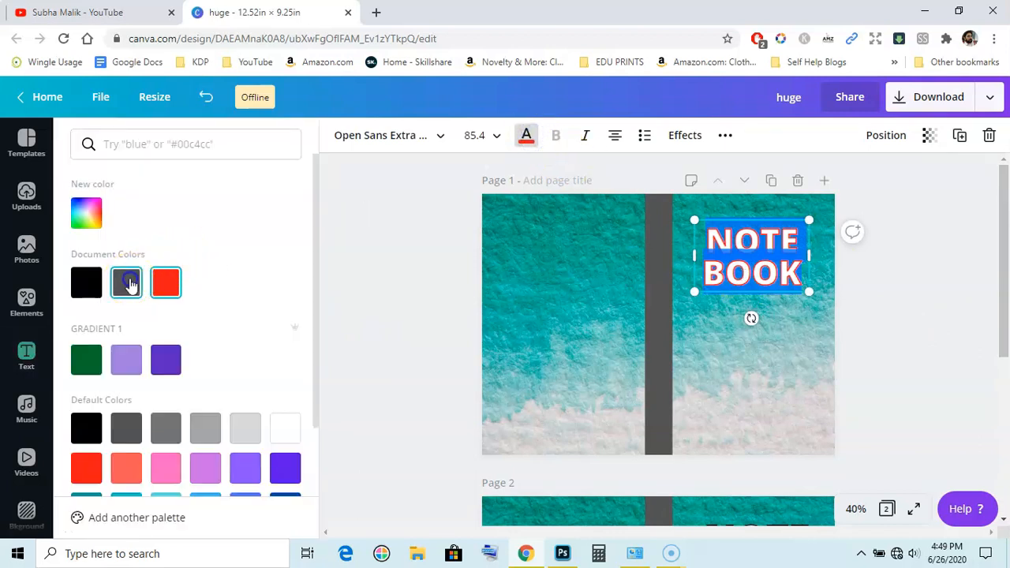
click(26, 356)
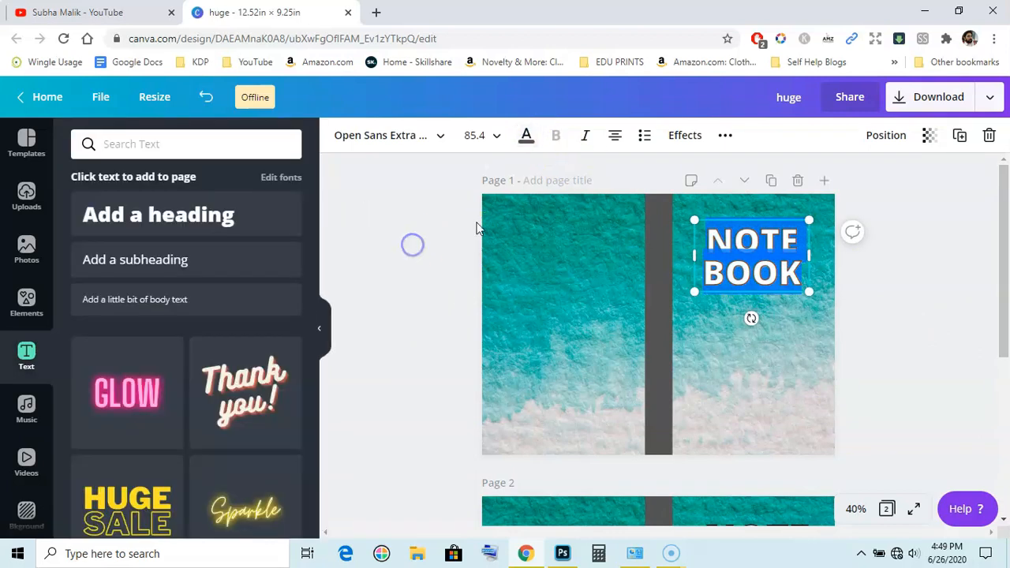
click(938, 302)
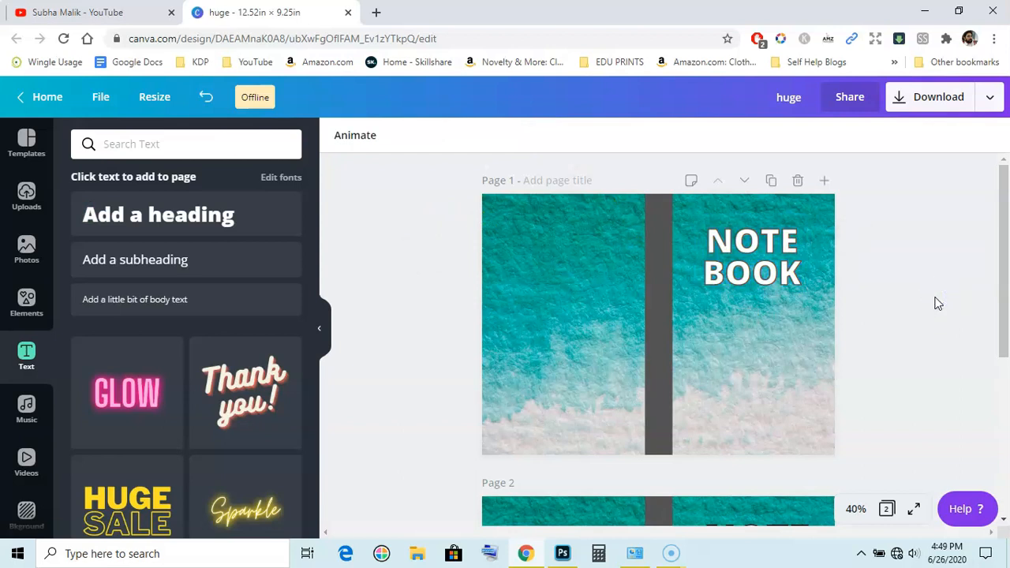
click(751, 255)
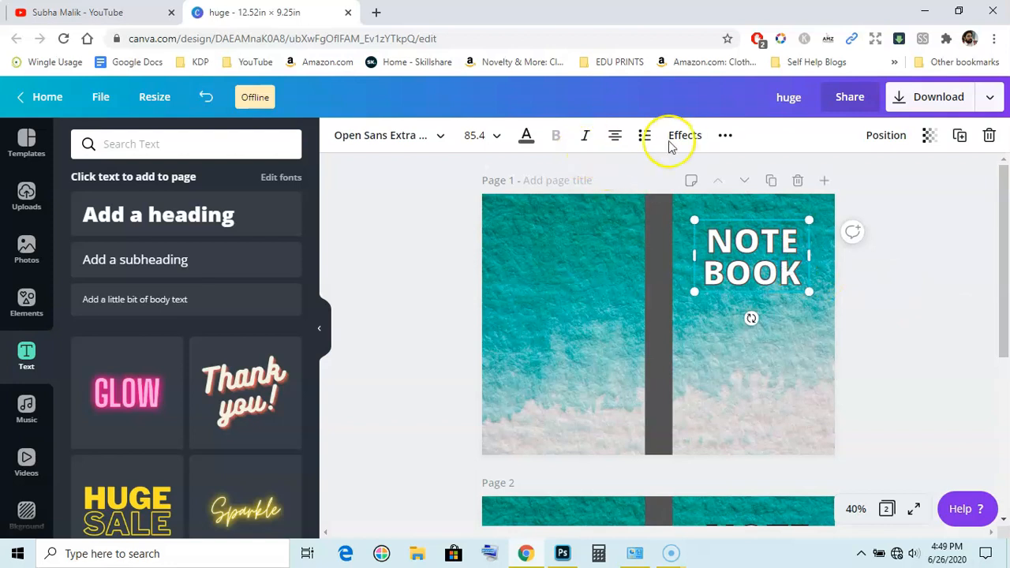
Thicken the Splice outline and dismiss the couldn't-save error
click(684, 135)
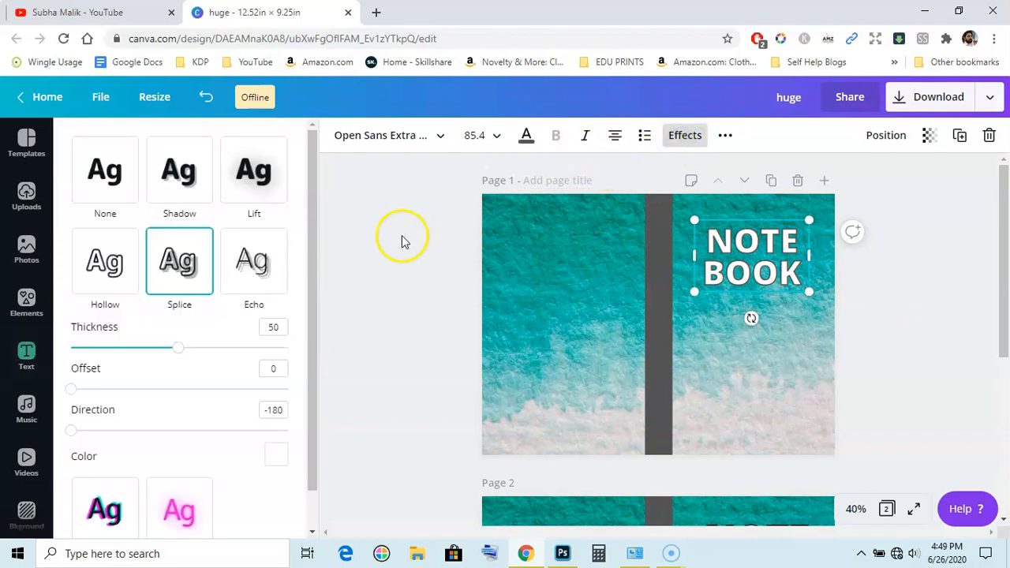
mouse_move(178, 349)
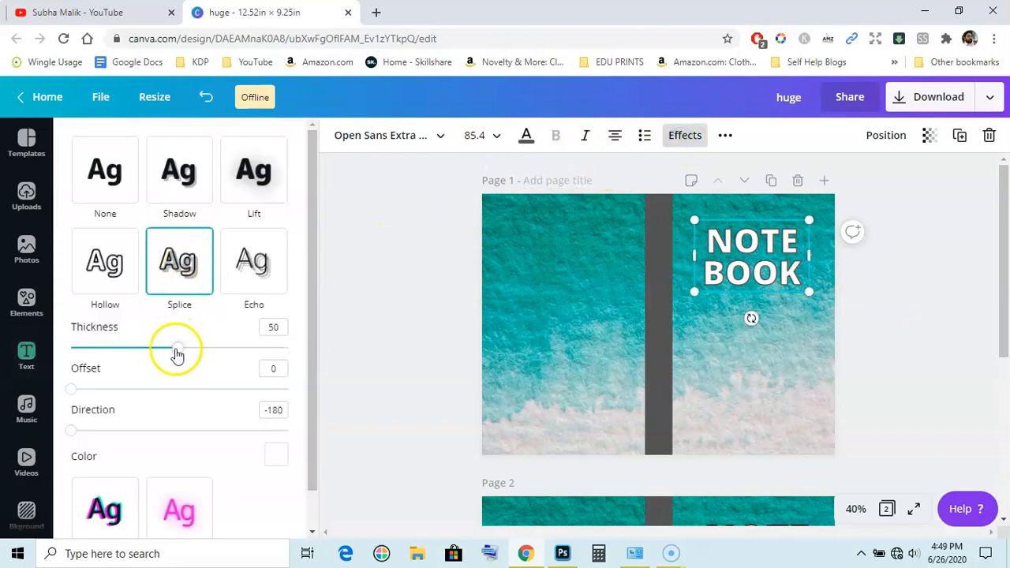
drag(177, 347, 214, 347)
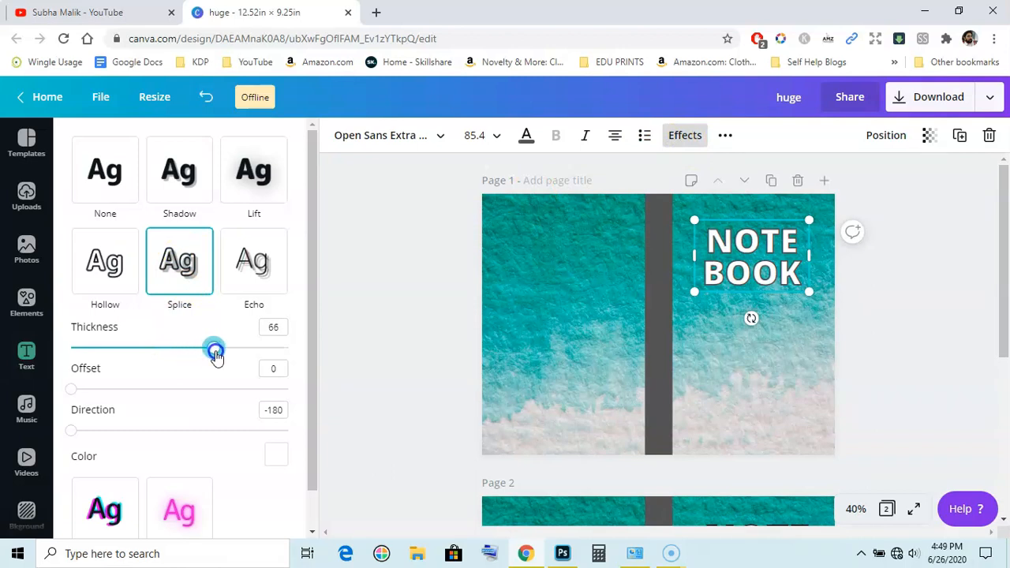
drag(215, 349, 254, 349)
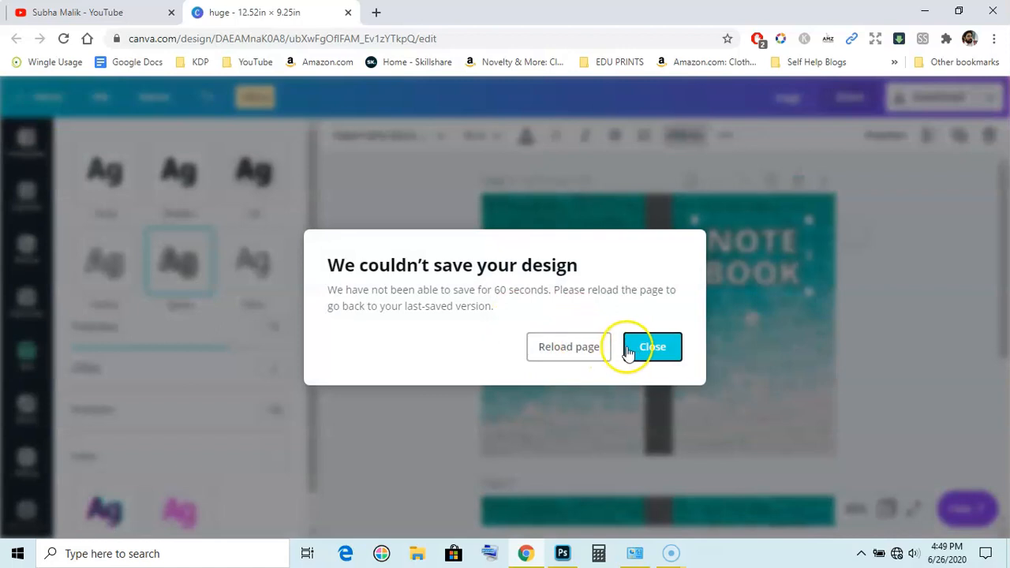
click(652, 346)
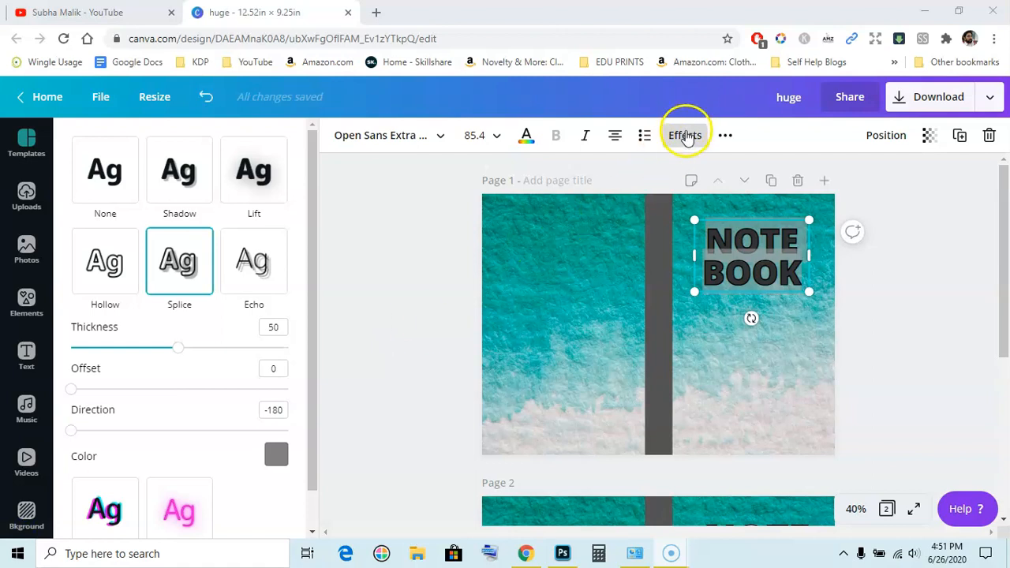
Raise the Splice thickness to 60 and make the Splice colour white
click(179, 260)
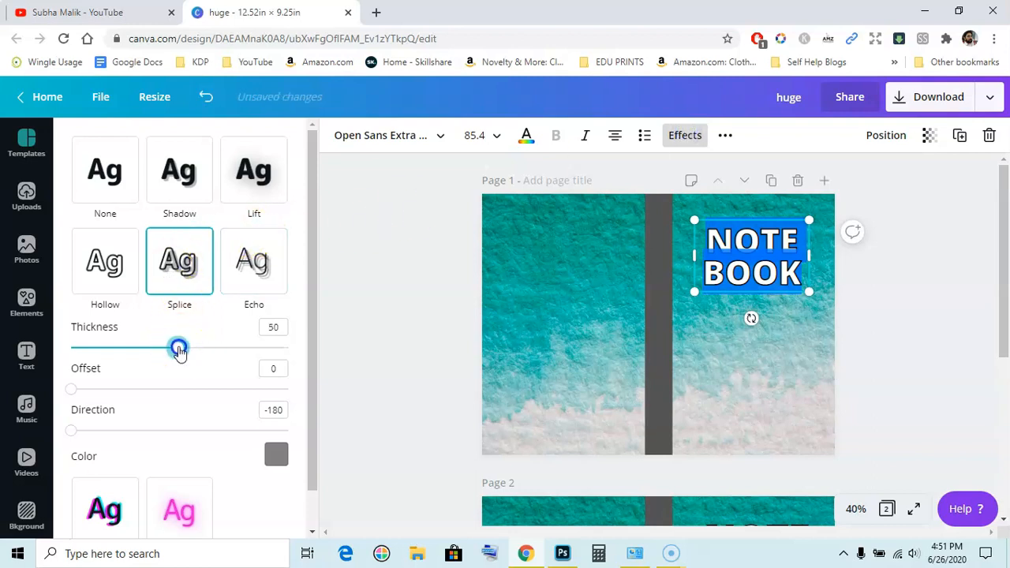
drag(178, 349, 198, 349)
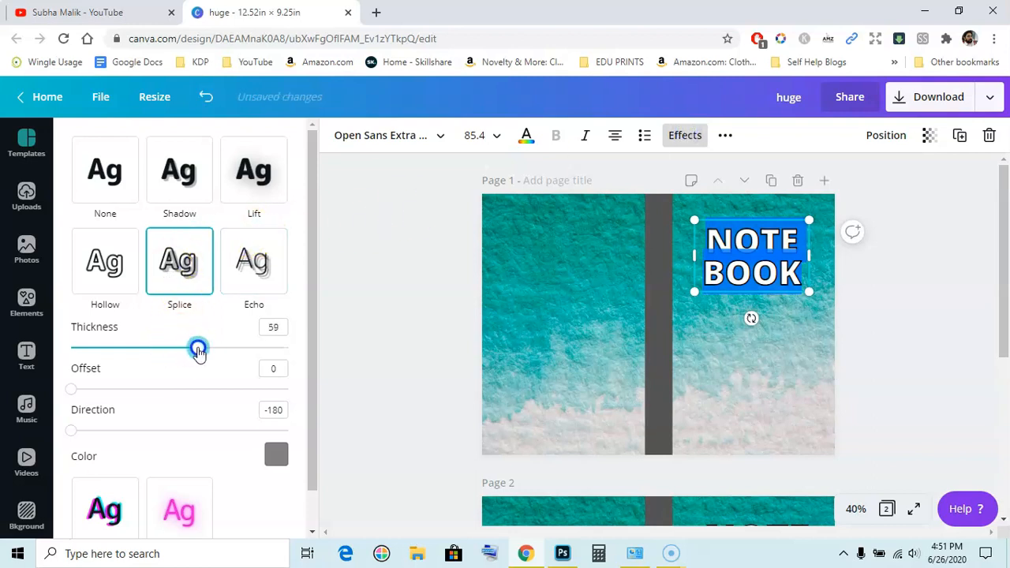
drag(198, 349, 200, 347)
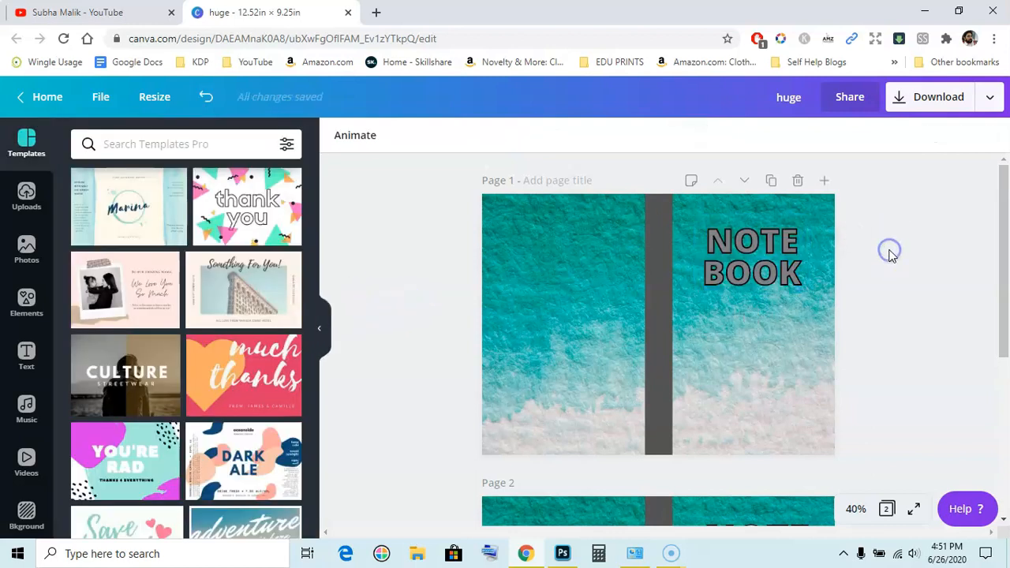
click(751, 255)
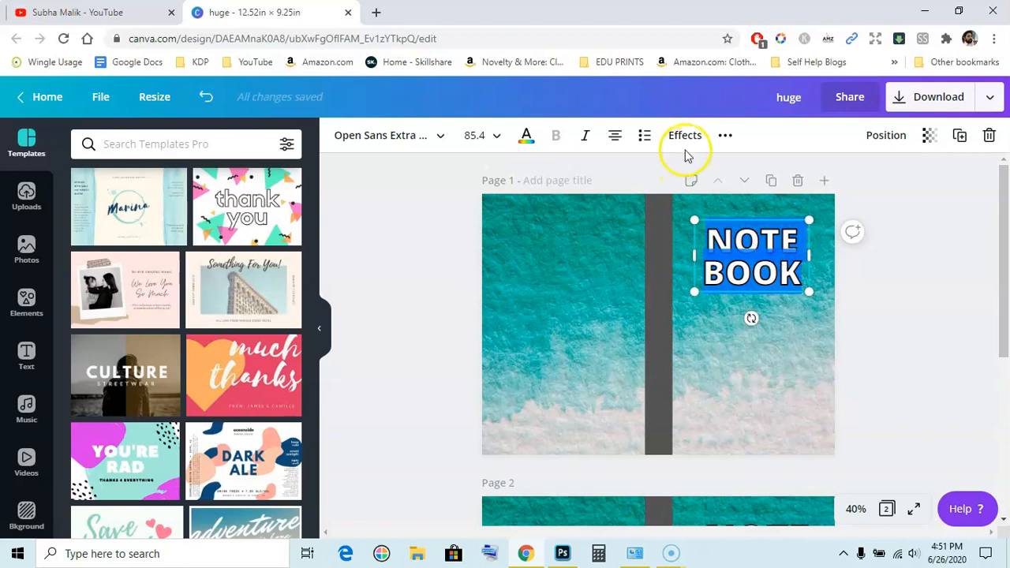
click(684, 135)
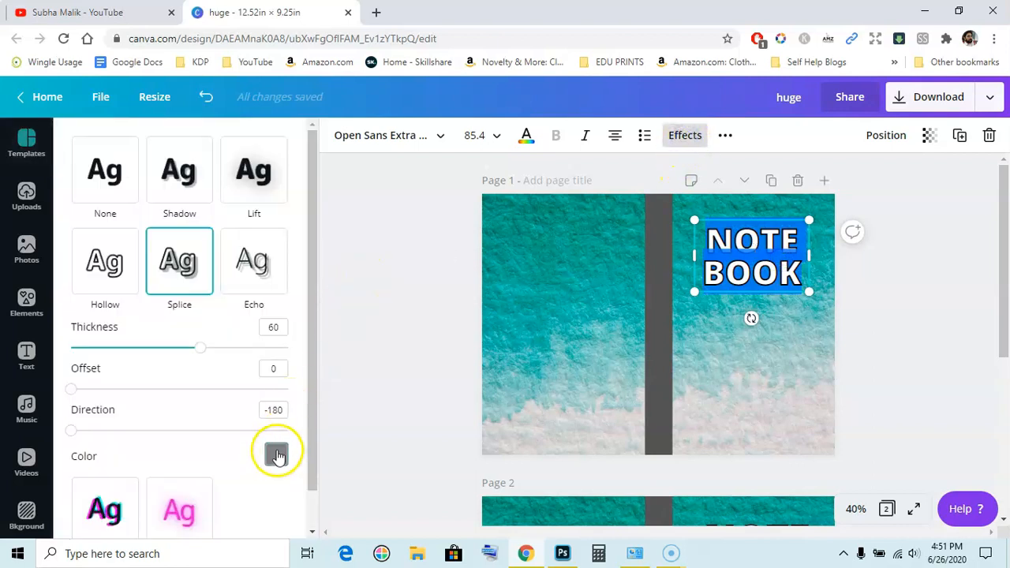
click(276, 453)
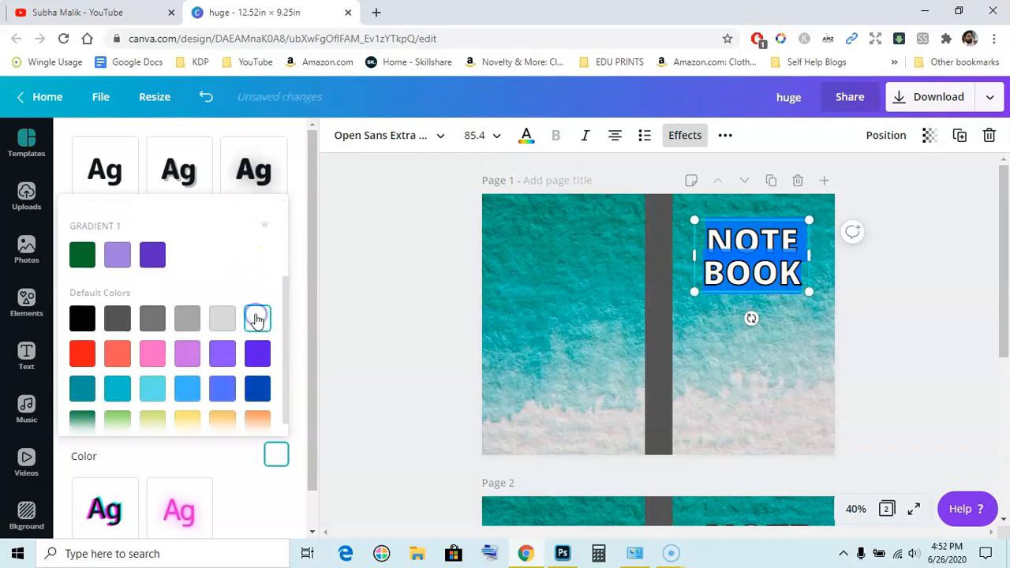
click(82, 353)
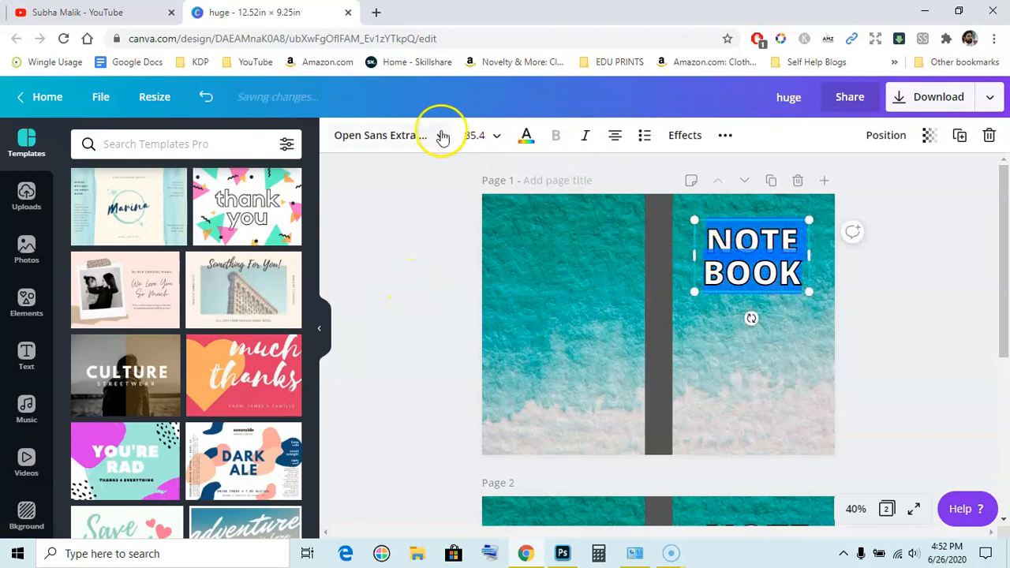
Apply Geometos Neue Black to the title, briefly try Kids Zone, then revert
click(377, 135)
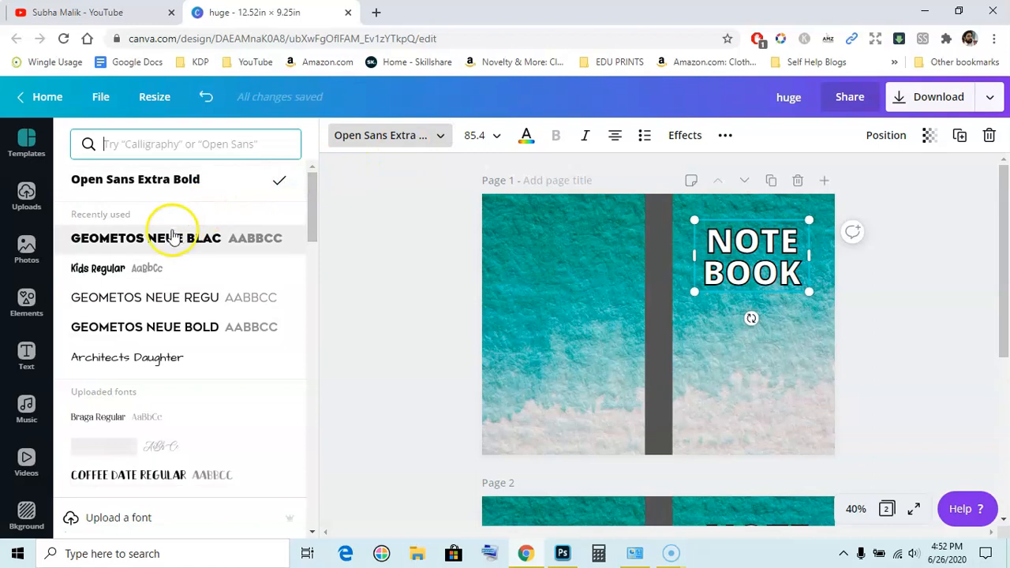
click(158, 237)
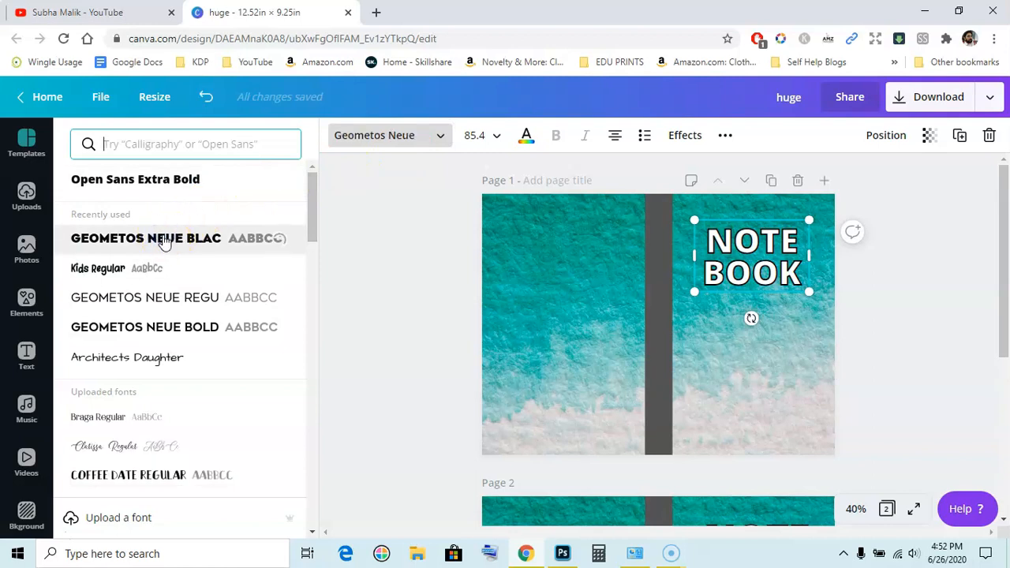
click(158, 237)
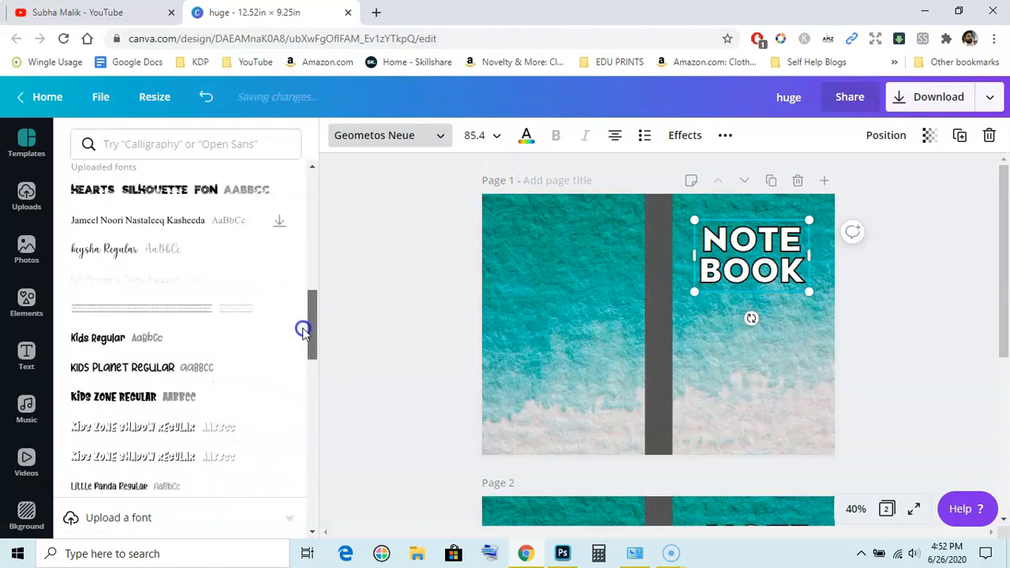
click(114, 393)
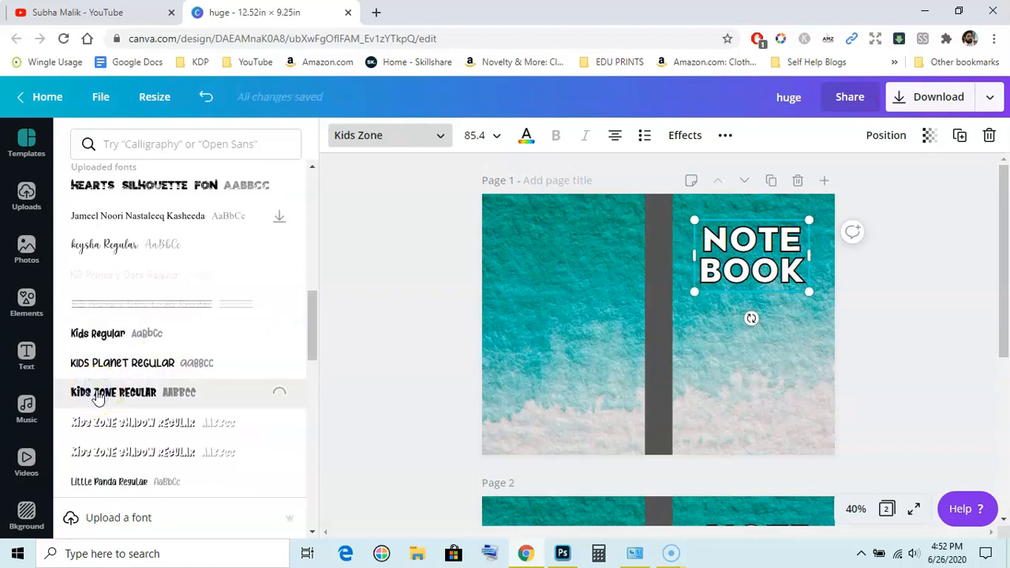
click(96, 396)
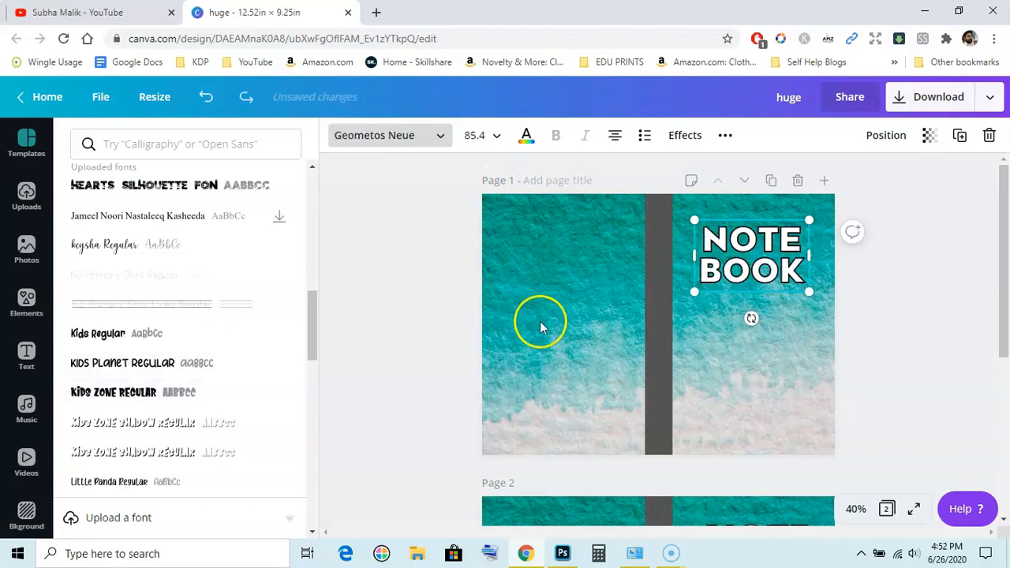
click(26, 142)
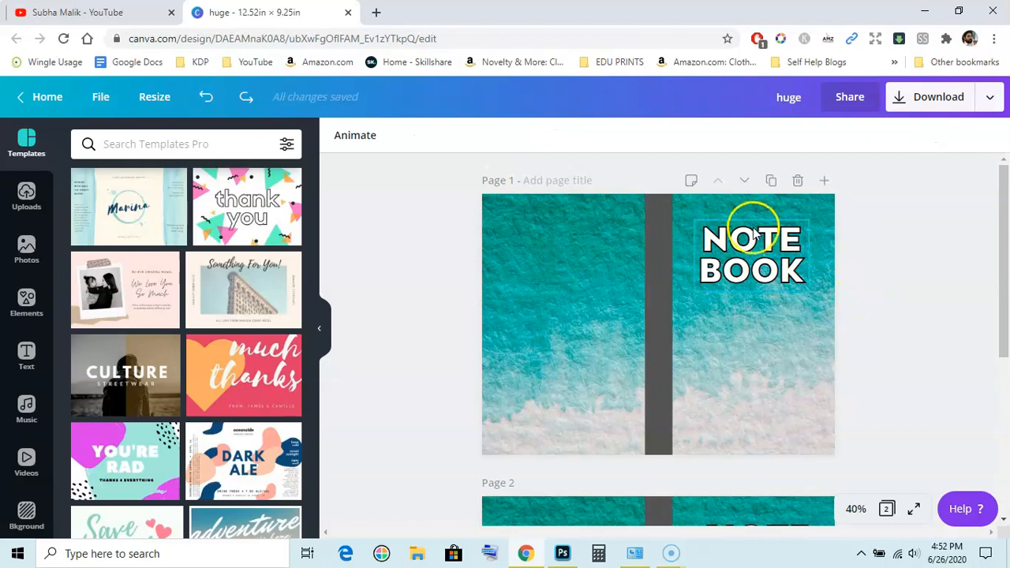
Resize the NOTE box and widen the BOOK copy so it fits one line
click(751, 252)
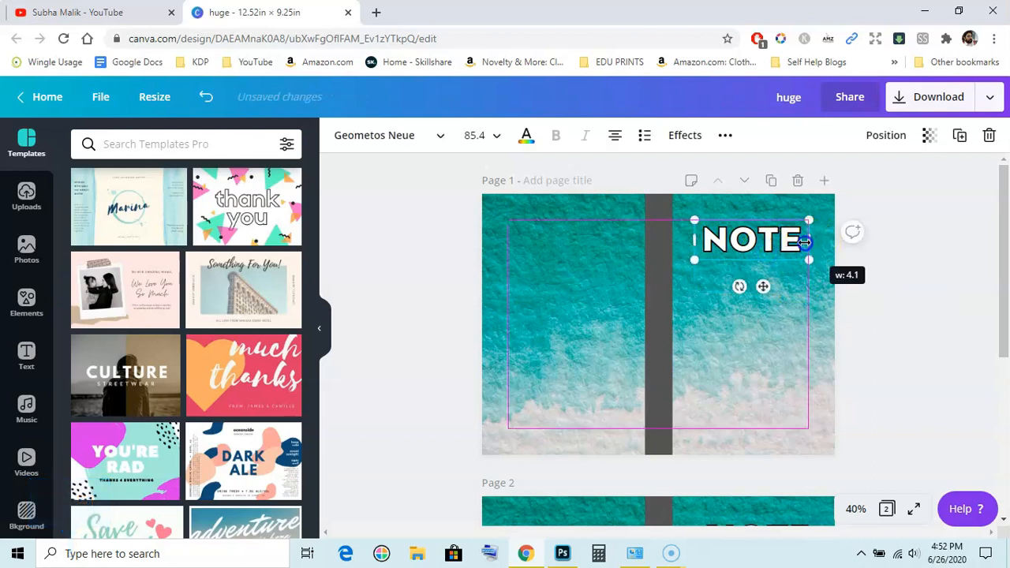
drag(808, 259, 795, 245)
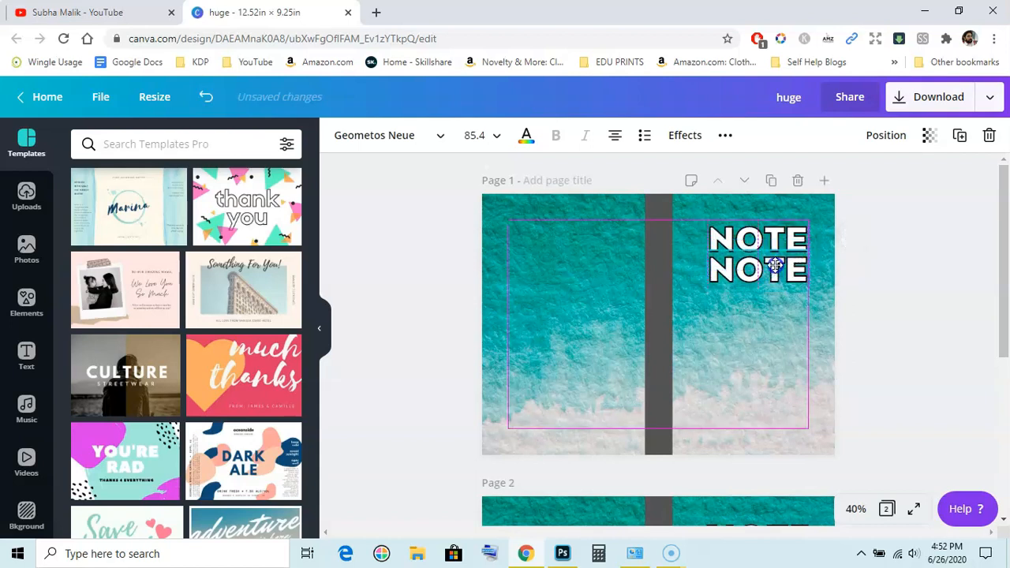
click(772, 268)
text(BOOK)
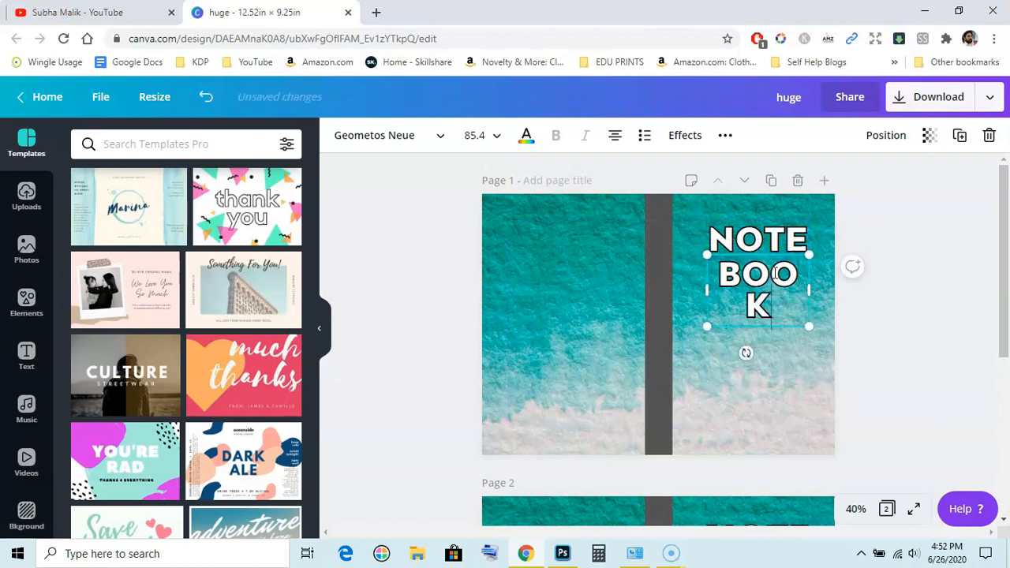
mouse_move(809, 289)
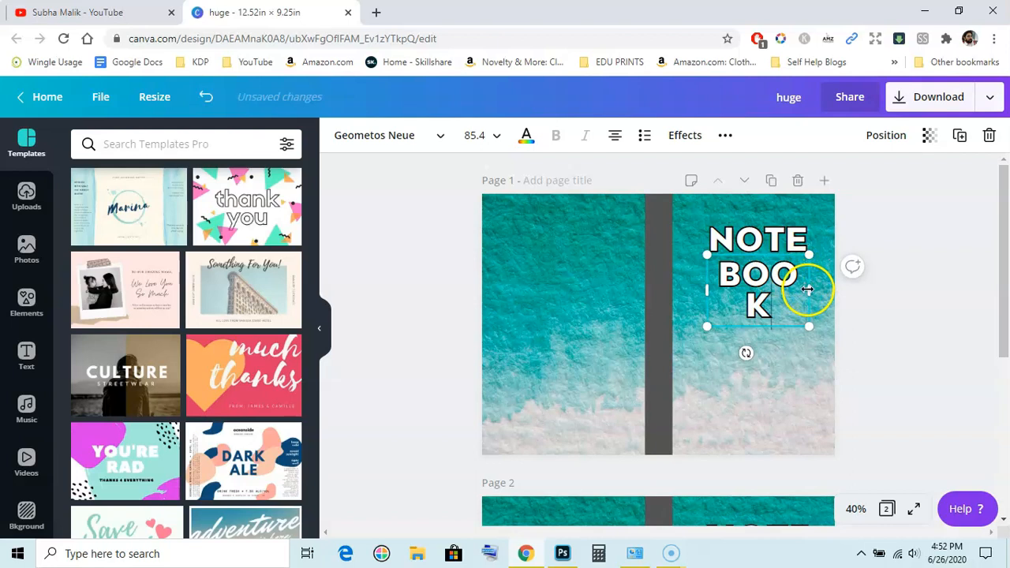
drag(809, 290, 813, 289)
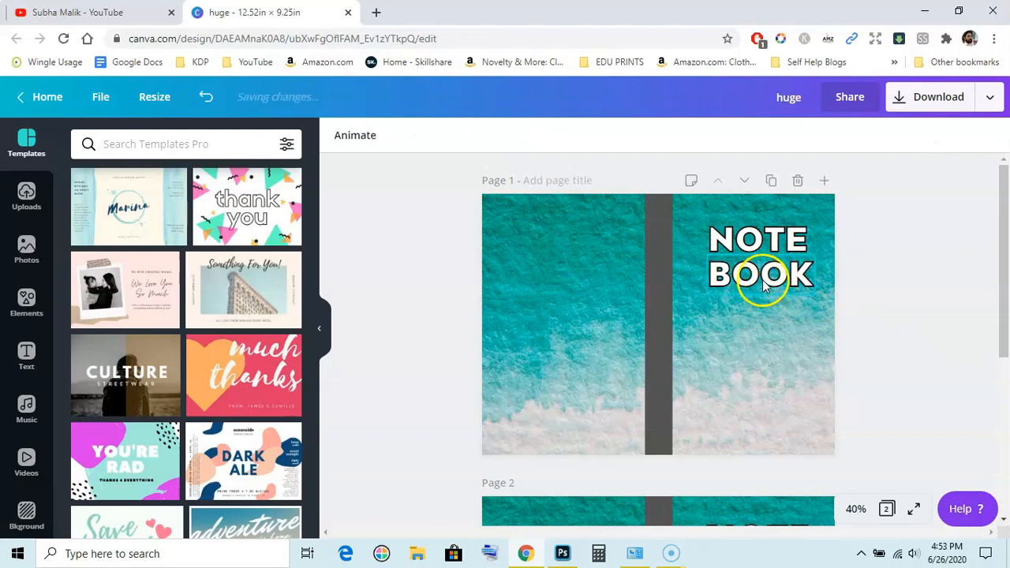
Reselect the NOTE BOOK title and show its Splice effect settings
click(762, 277)
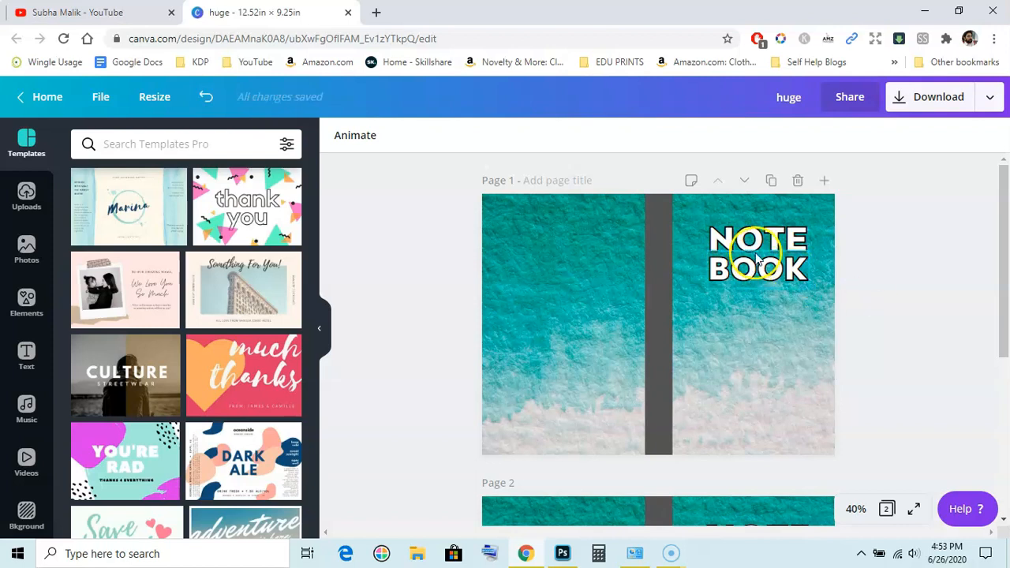
click(757, 253)
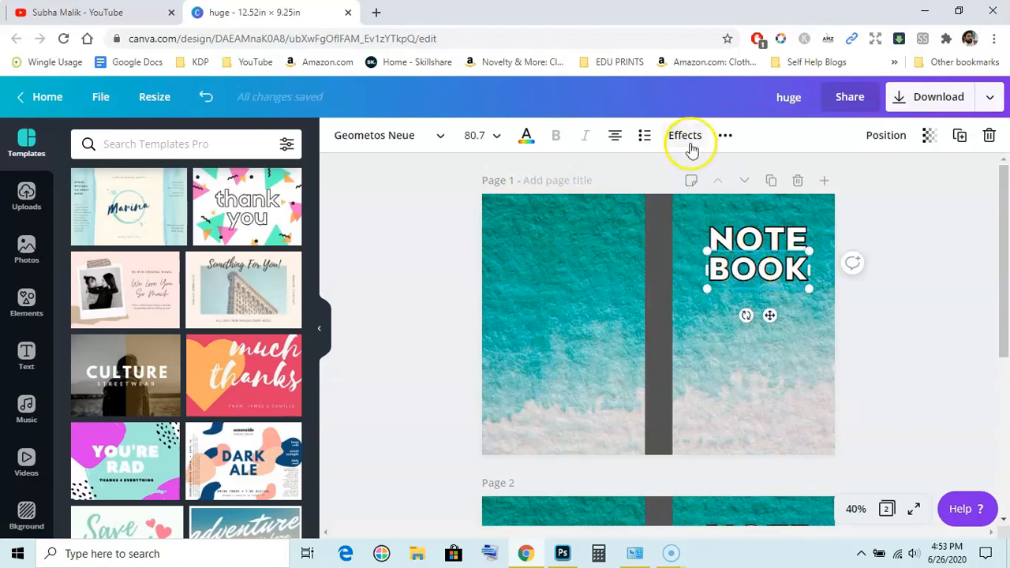
click(685, 135)
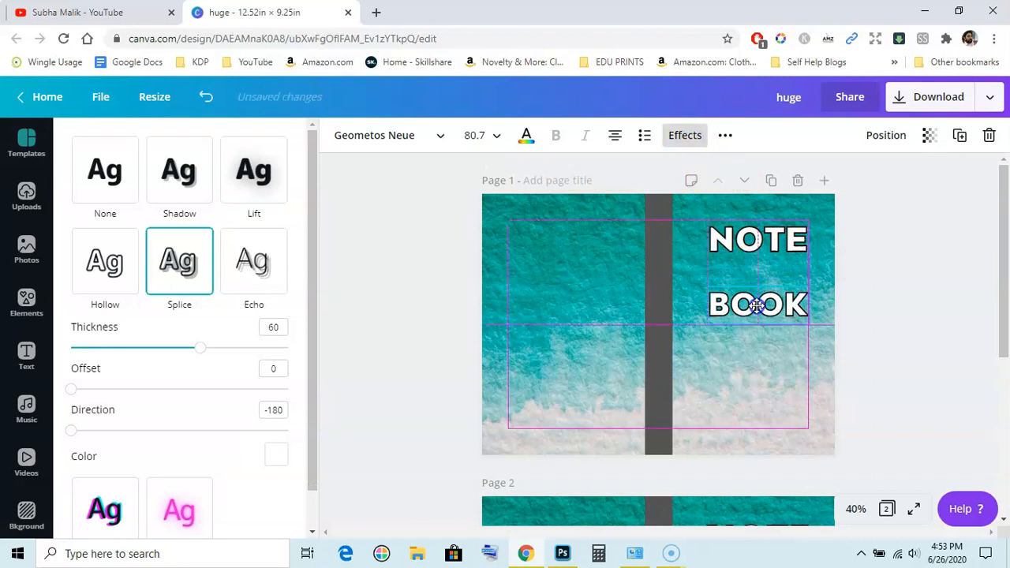
Move BOOK lower beneath NOTE and set its text effect to None
click(757, 306)
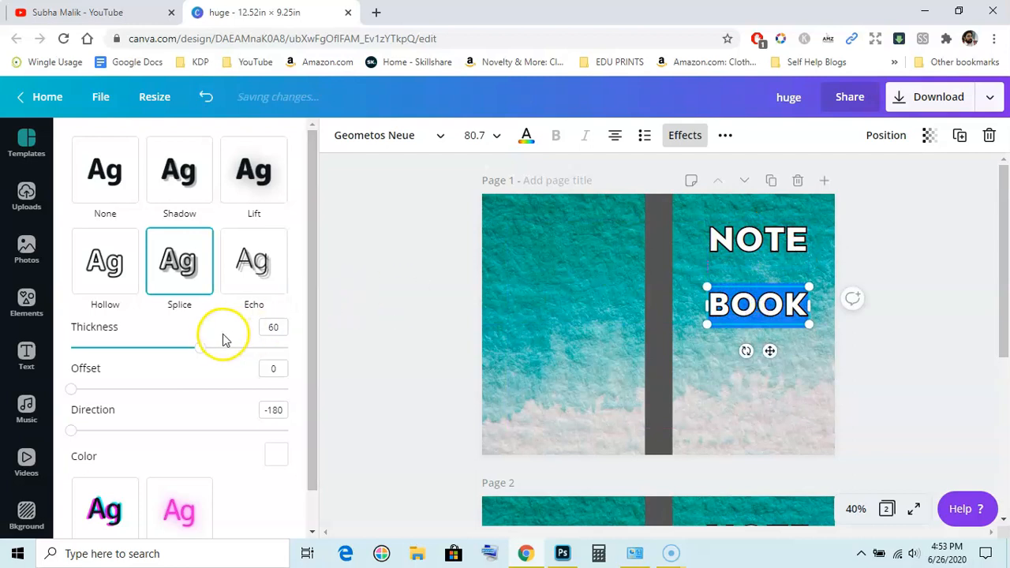
click(105, 170)
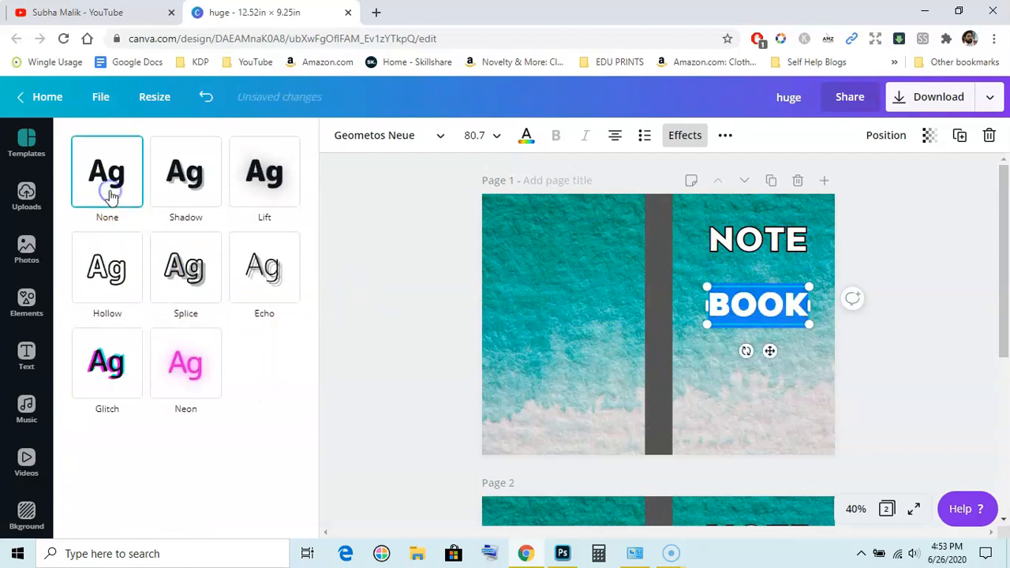
click(26, 141)
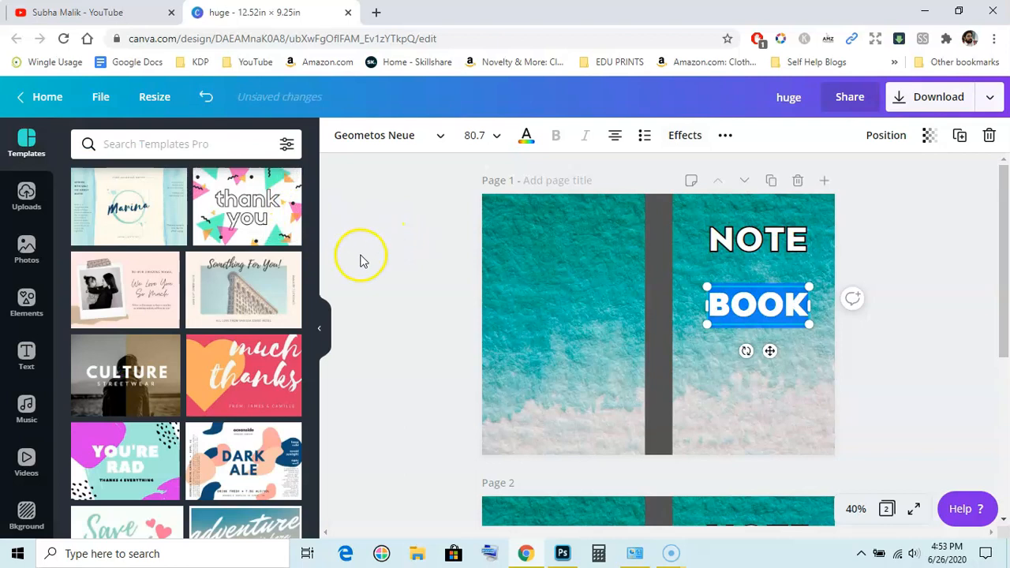
click(684, 135)
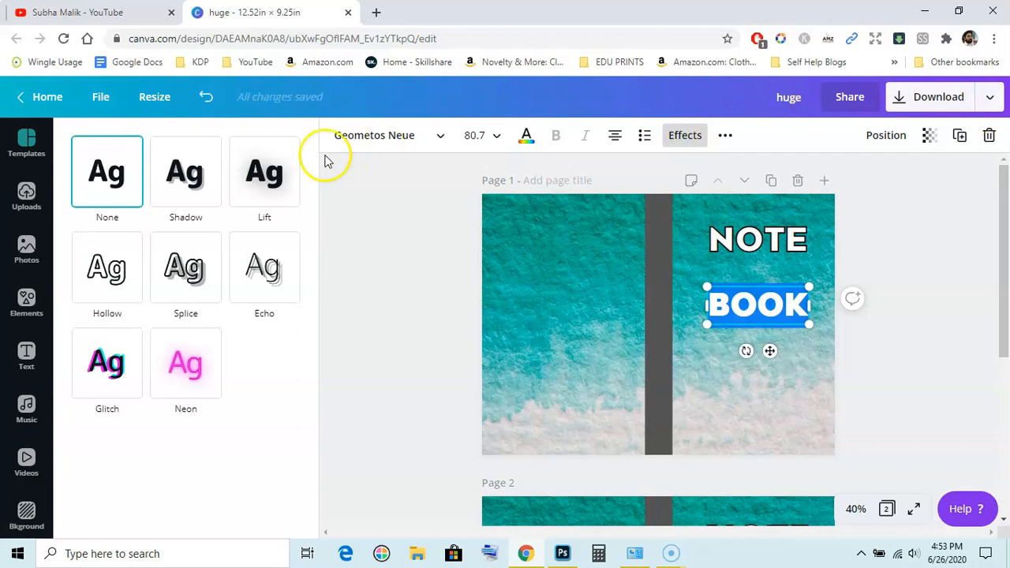
click(186, 171)
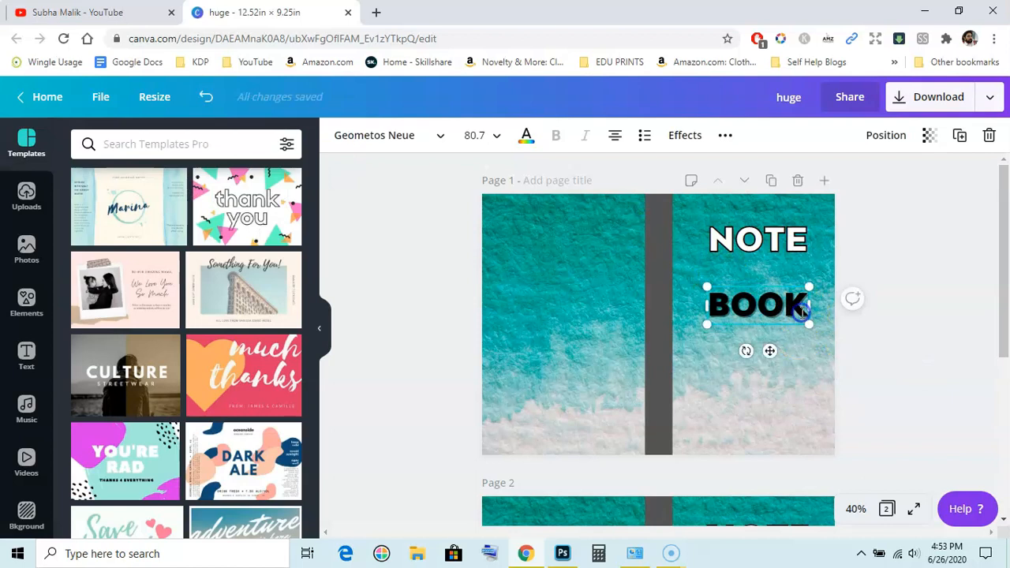
Apply a Shadow effect to BOOK and set its shadow colour to dark grey
click(685, 135)
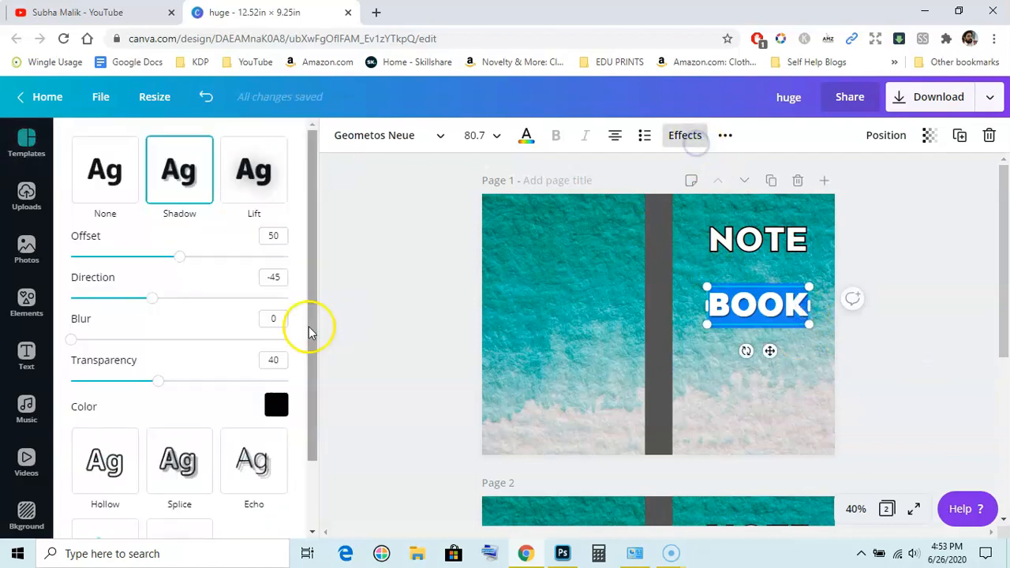
click(276, 405)
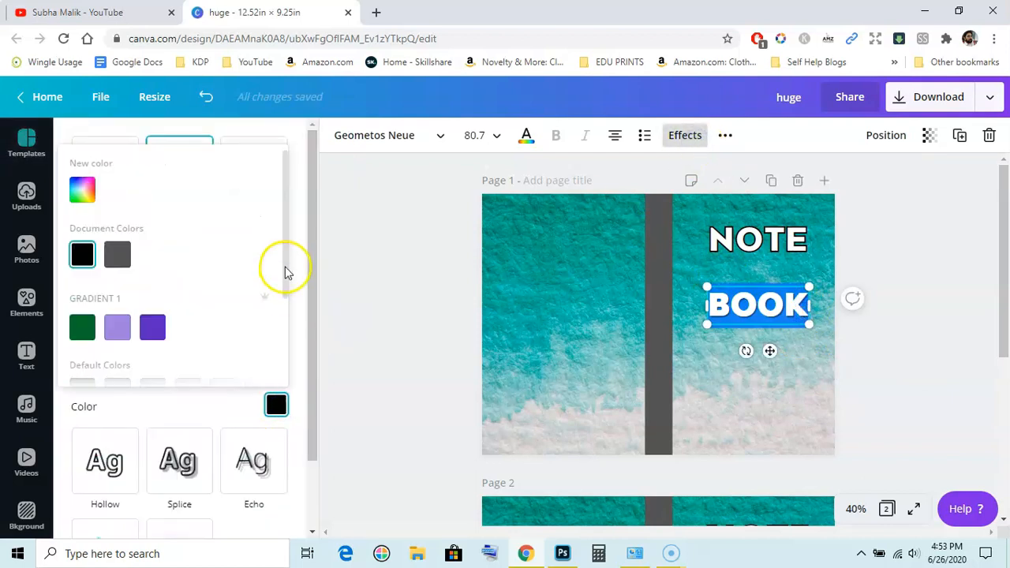
scroll(down, 3)
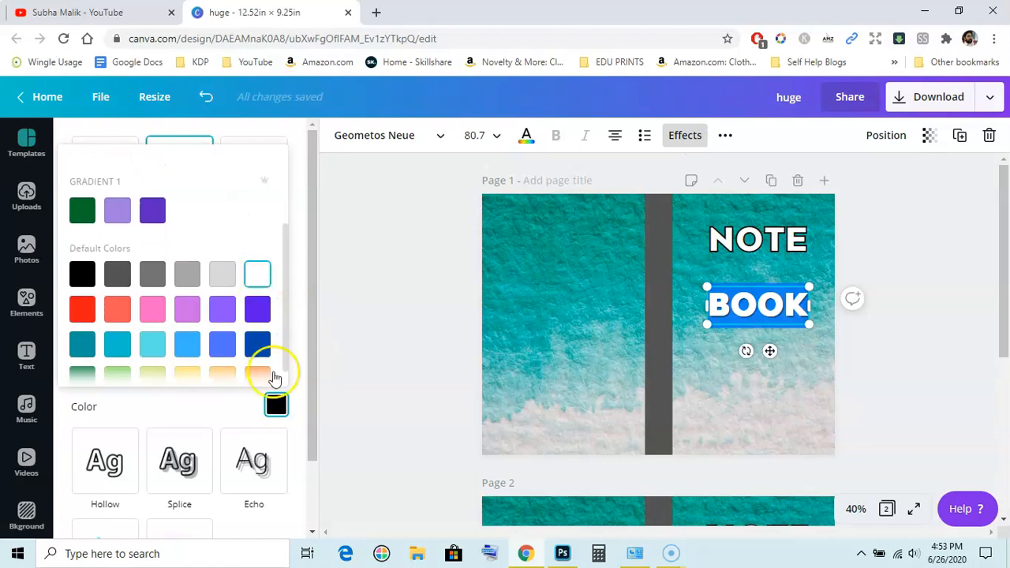
click(258, 273)
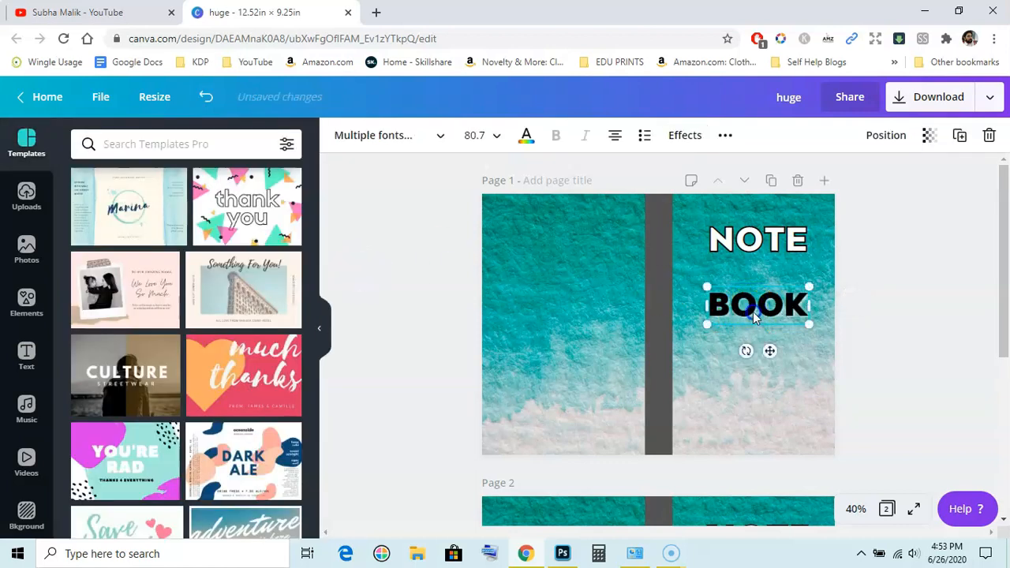
click(525, 135)
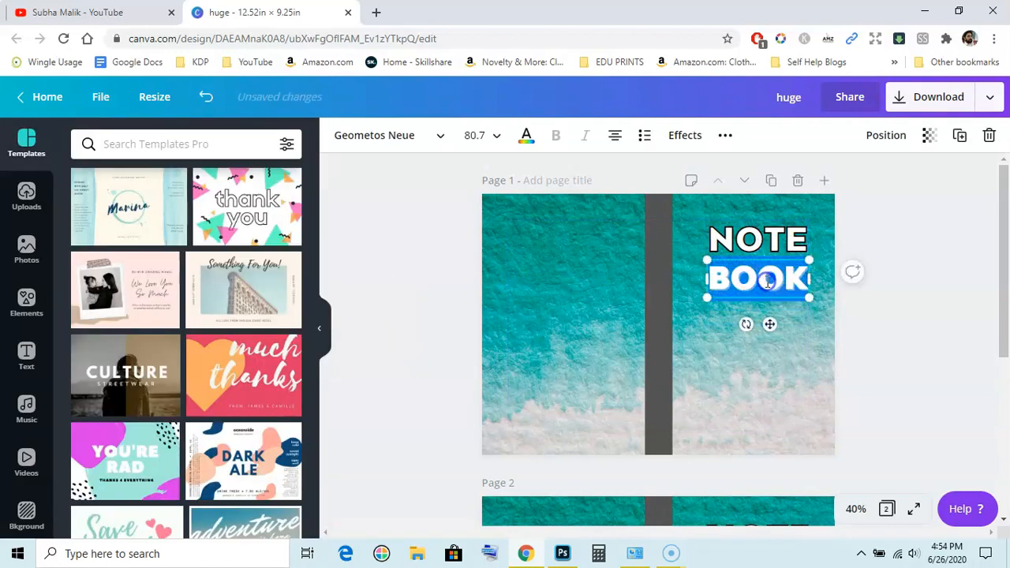
click(685, 135)
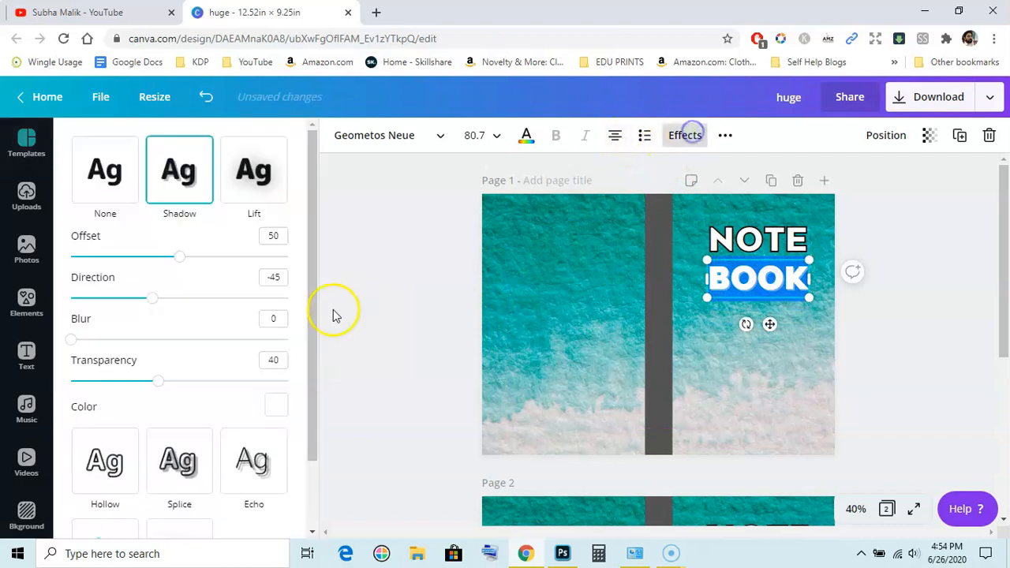
click(276, 405)
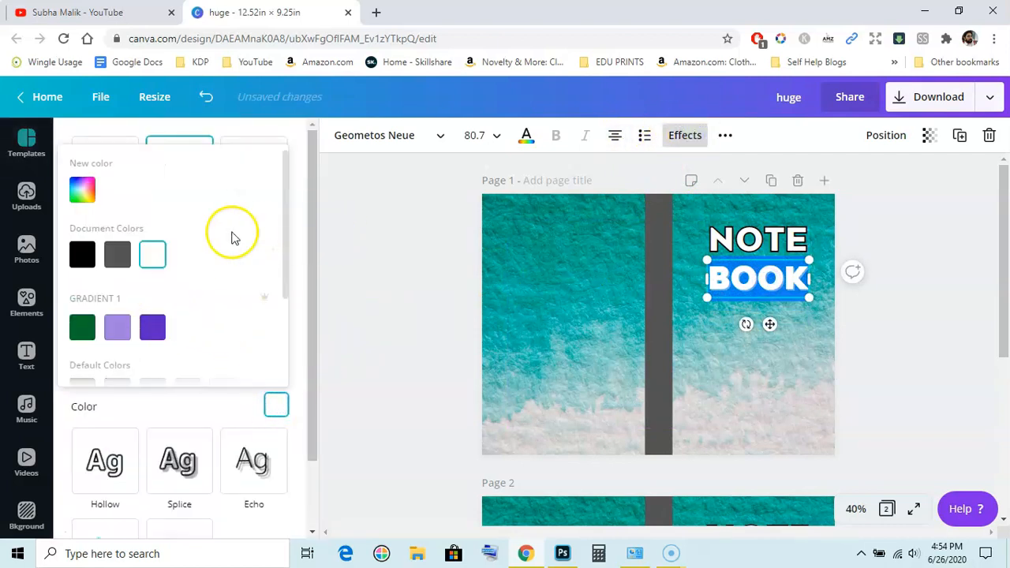
click(117, 254)
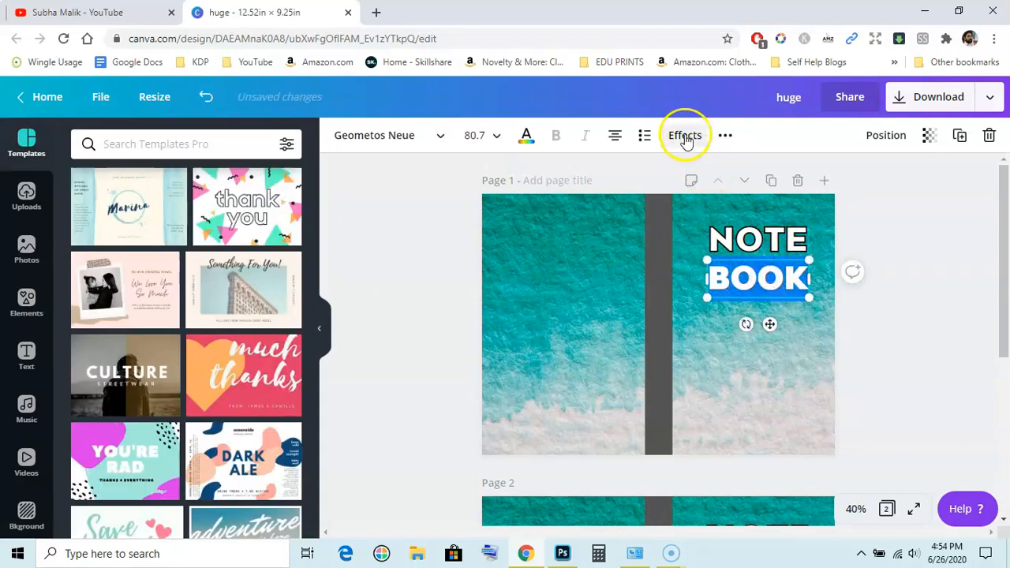
Set the BOOK shadow direction to -67, offset to 63 and transparency to 7
click(683, 135)
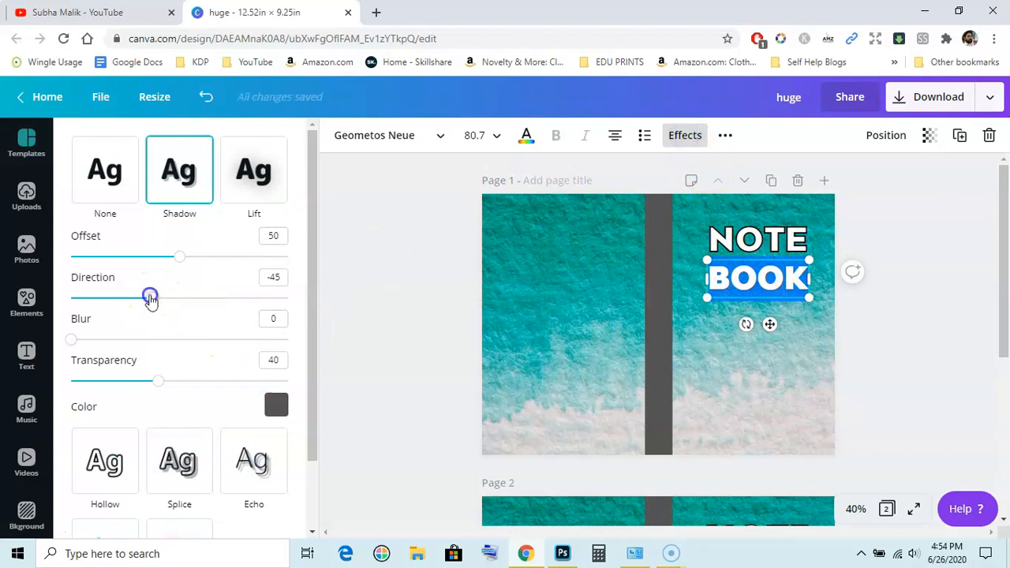
drag(150, 297, 139, 296)
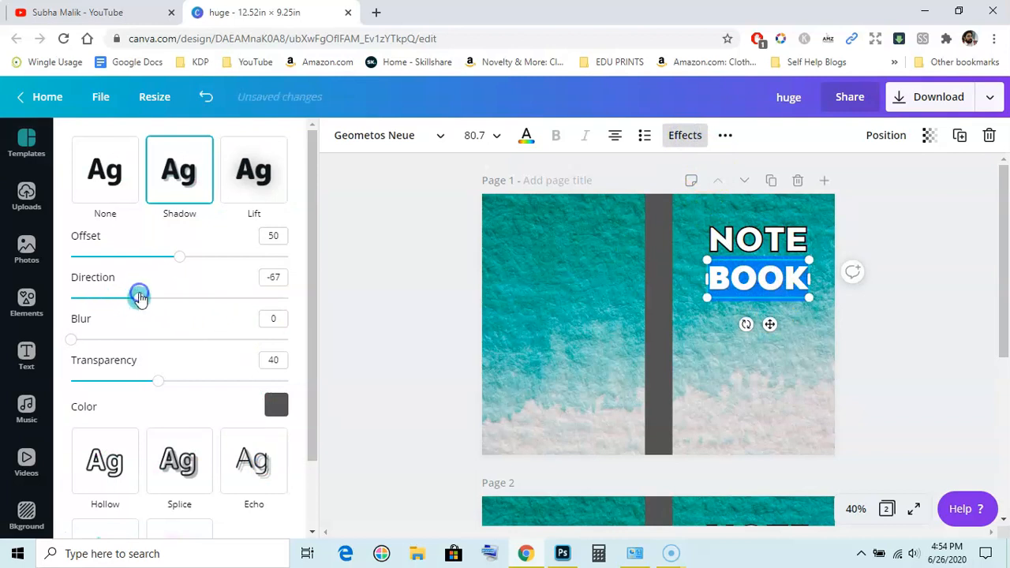
drag(179, 256, 208, 257)
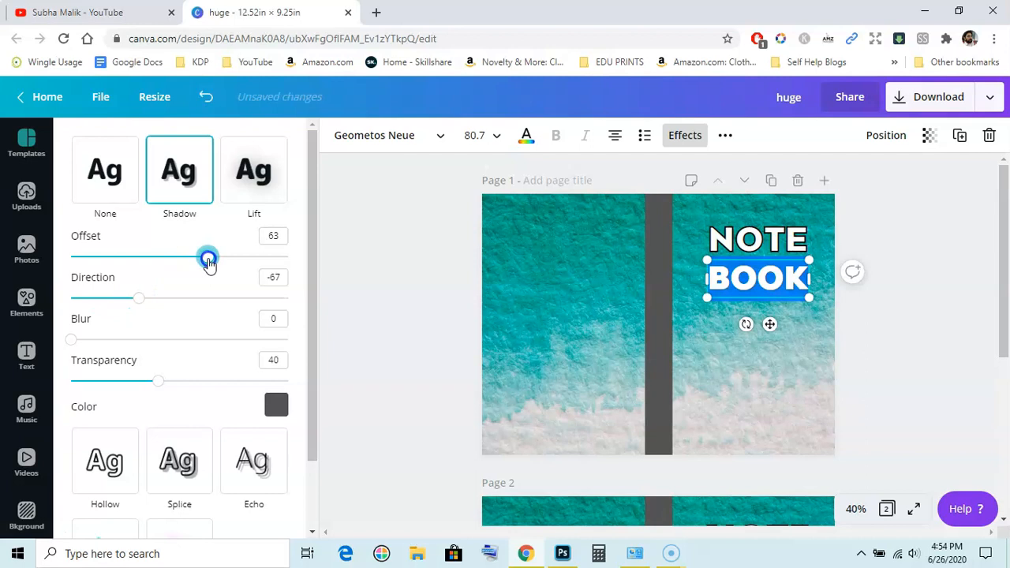
drag(158, 381, 138, 381)
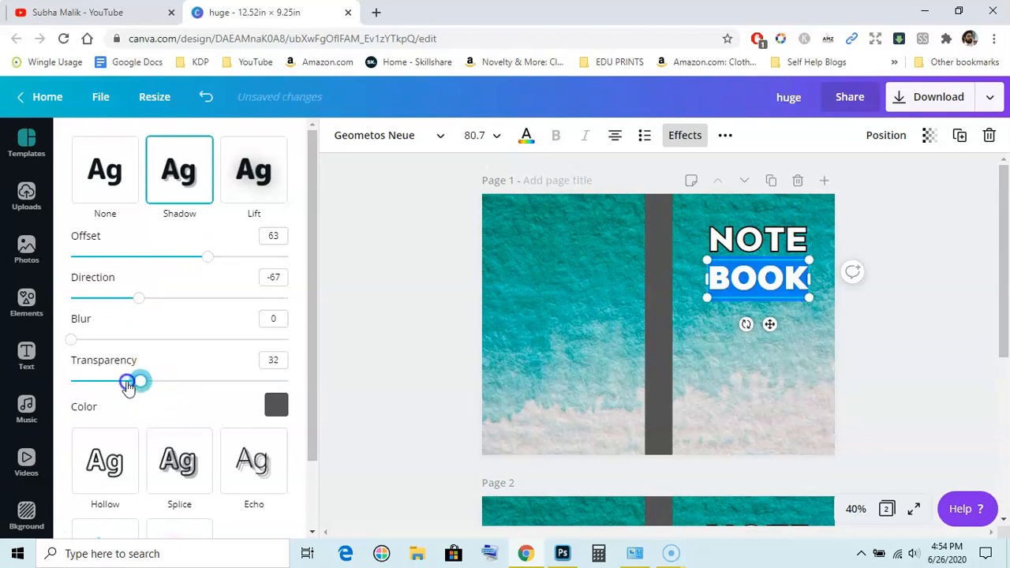
drag(138, 381, 87, 381)
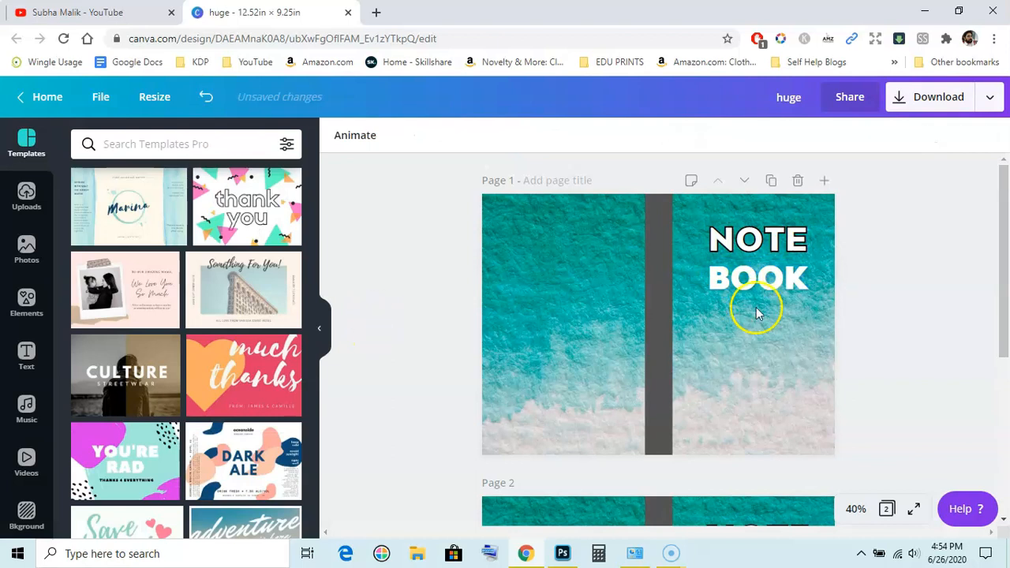
Reselect BOOK, check the Effects panel, and deselect to preview the stronger shadow
click(757, 278)
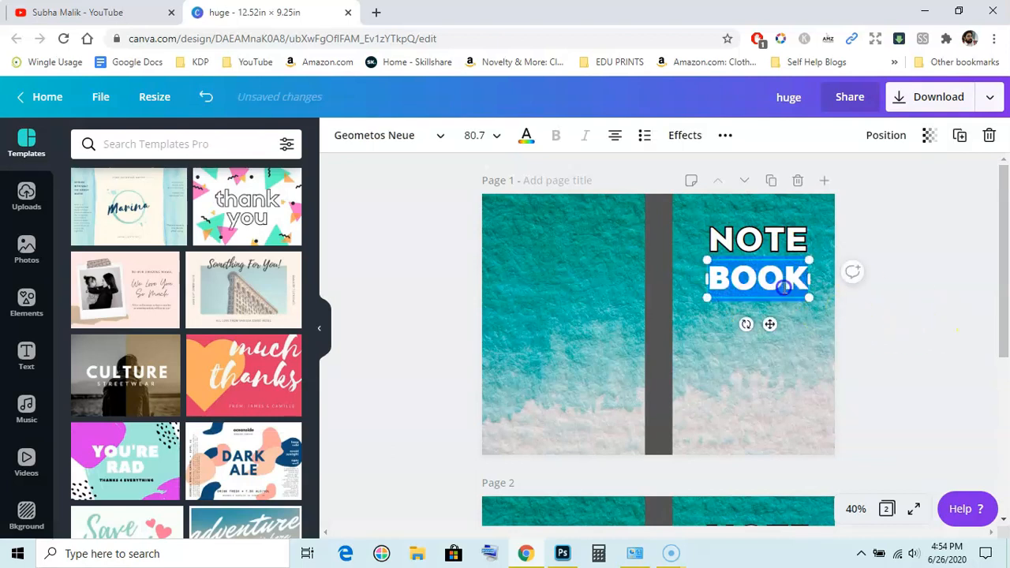
click(685, 135)
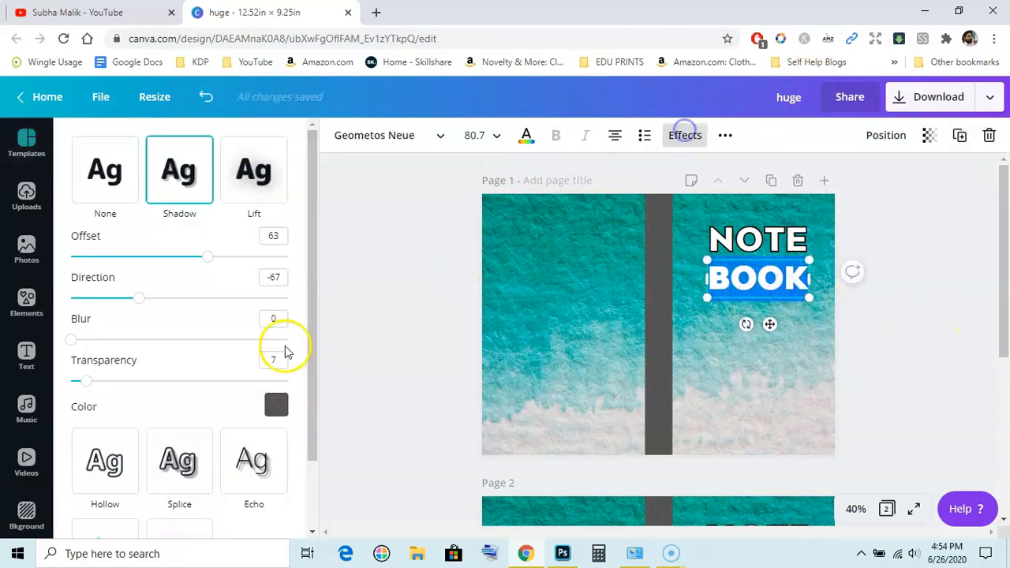
click(276, 405)
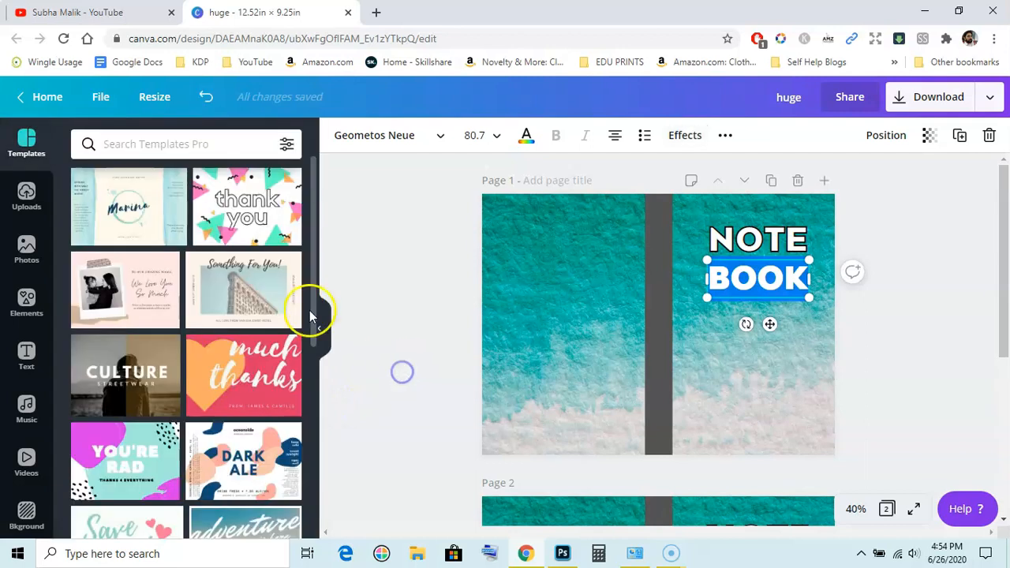
click(684, 135)
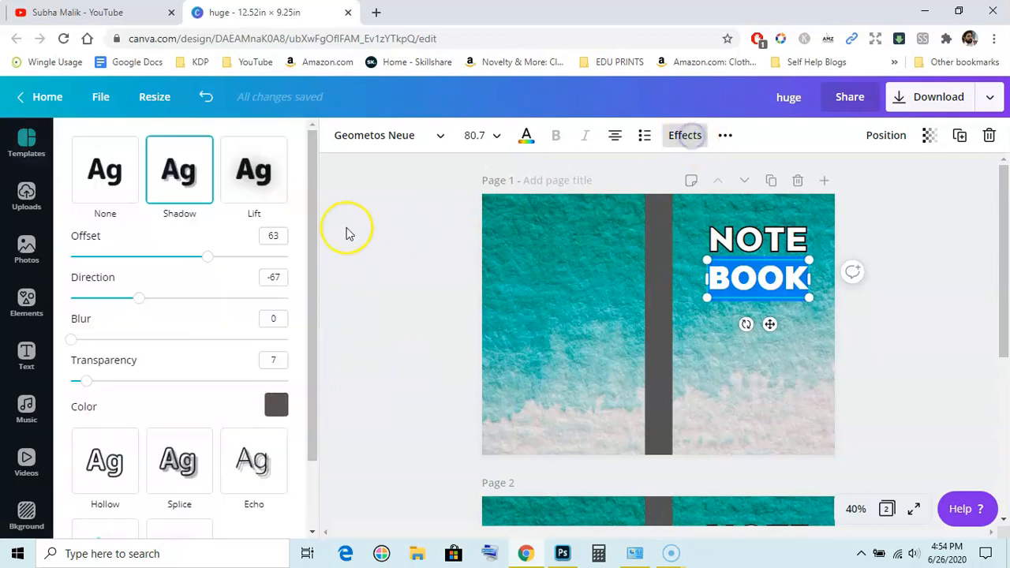
click(253, 169)
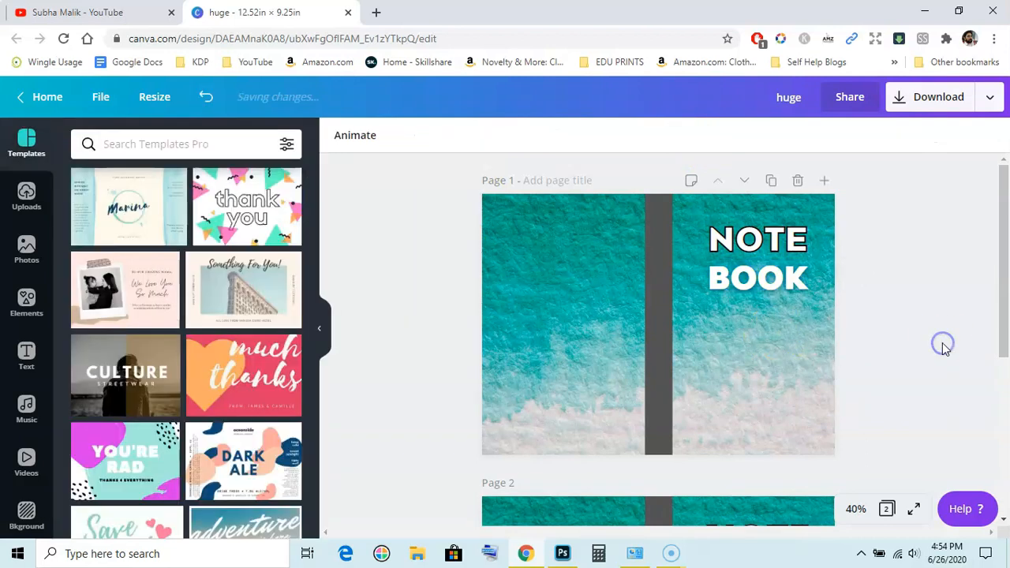
click(756, 277)
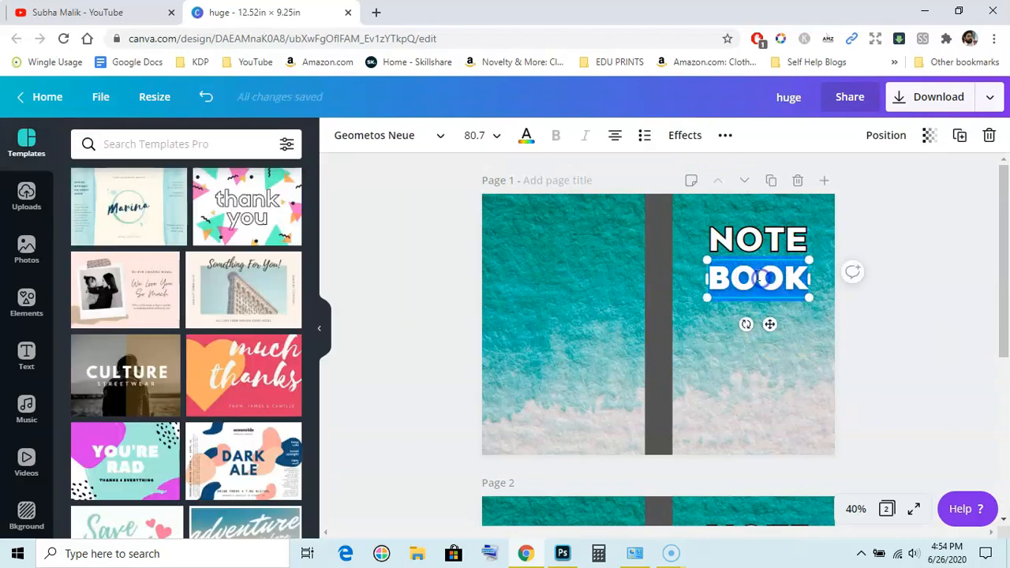
Switch BOOK to the Neon effect with intensity raised to 71
click(684, 135)
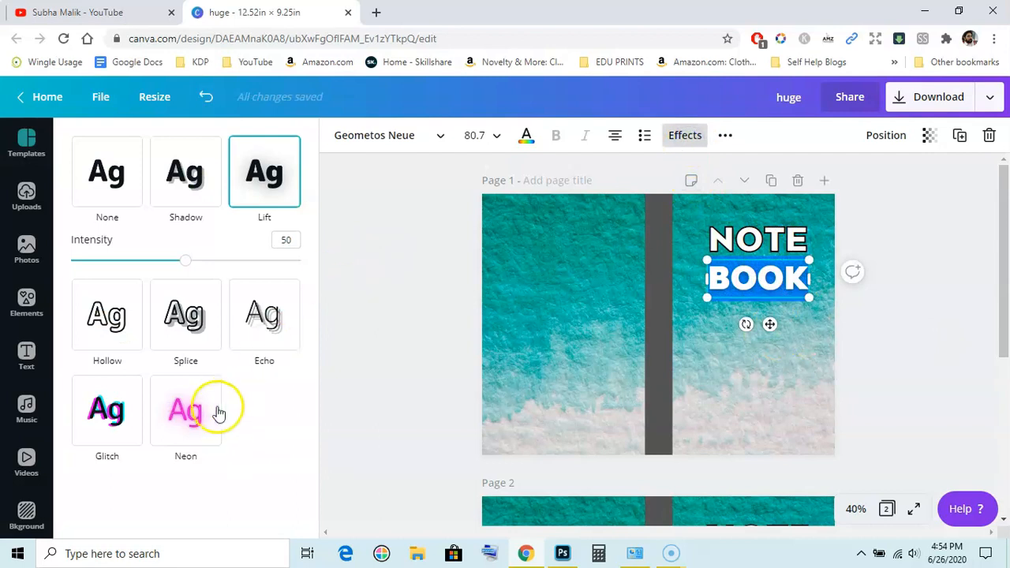
click(185, 410)
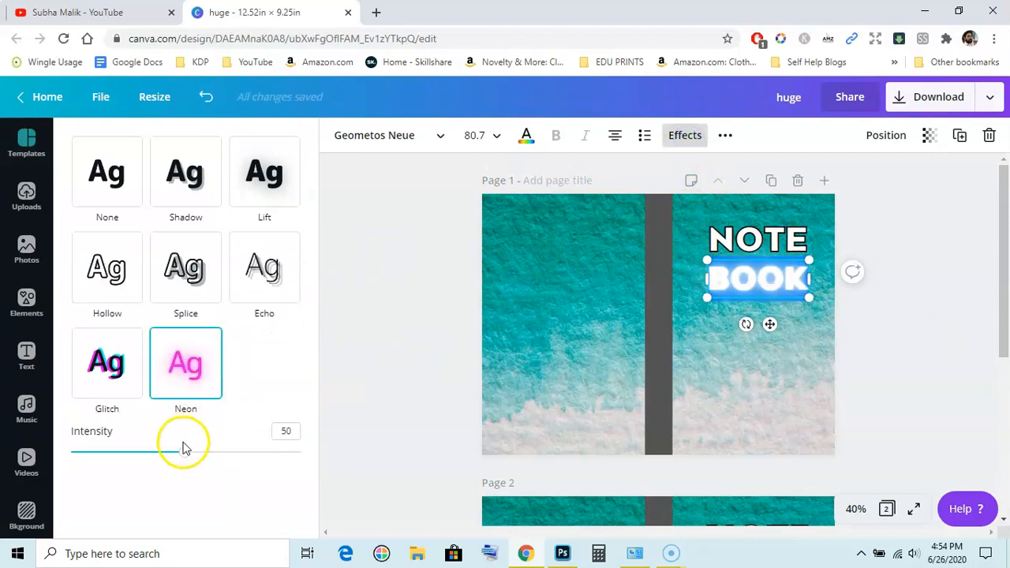
drag(185, 452, 232, 452)
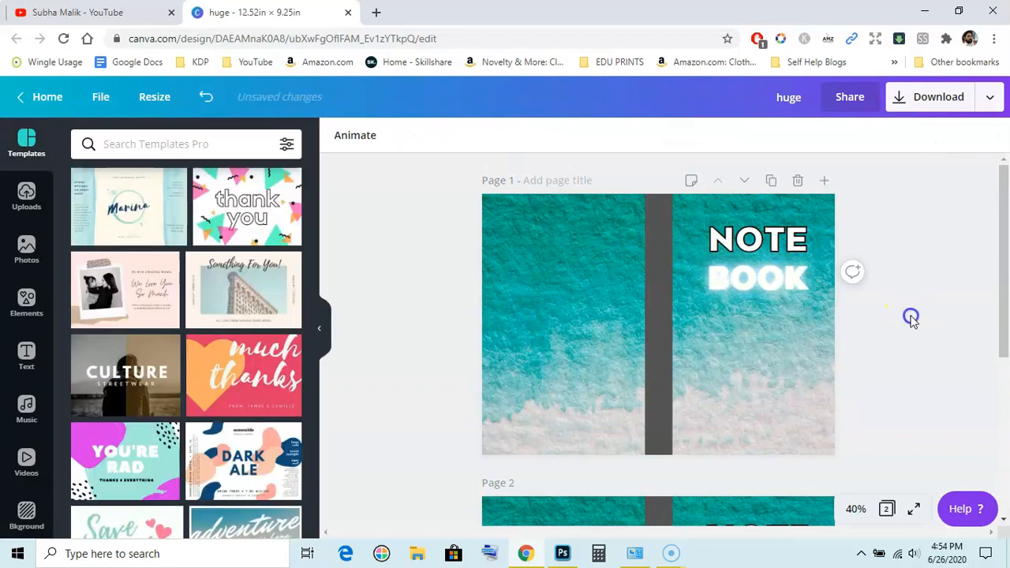
click(757, 278)
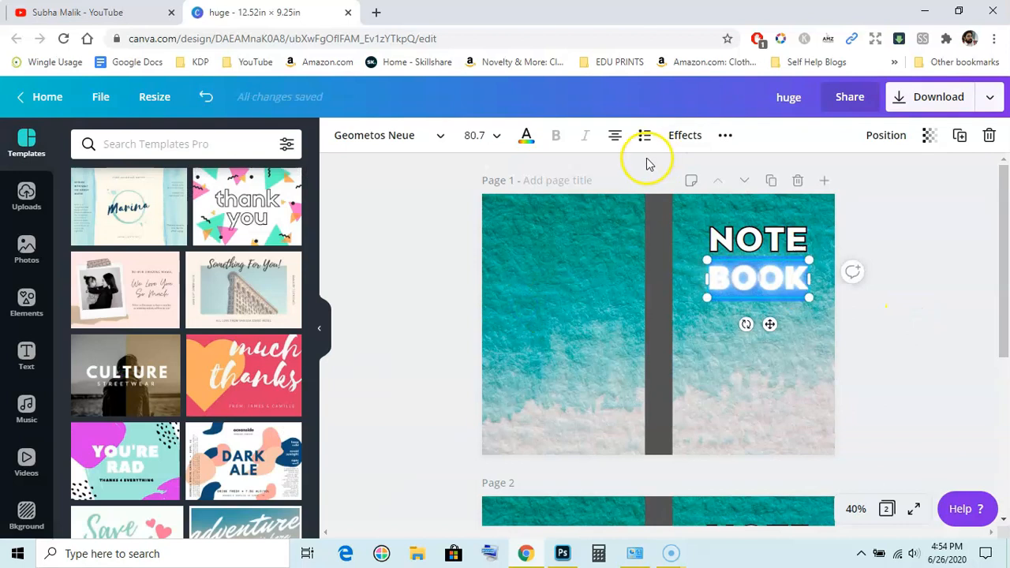
Replace the Neon effect on BOOK with the Glitch effect
click(685, 135)
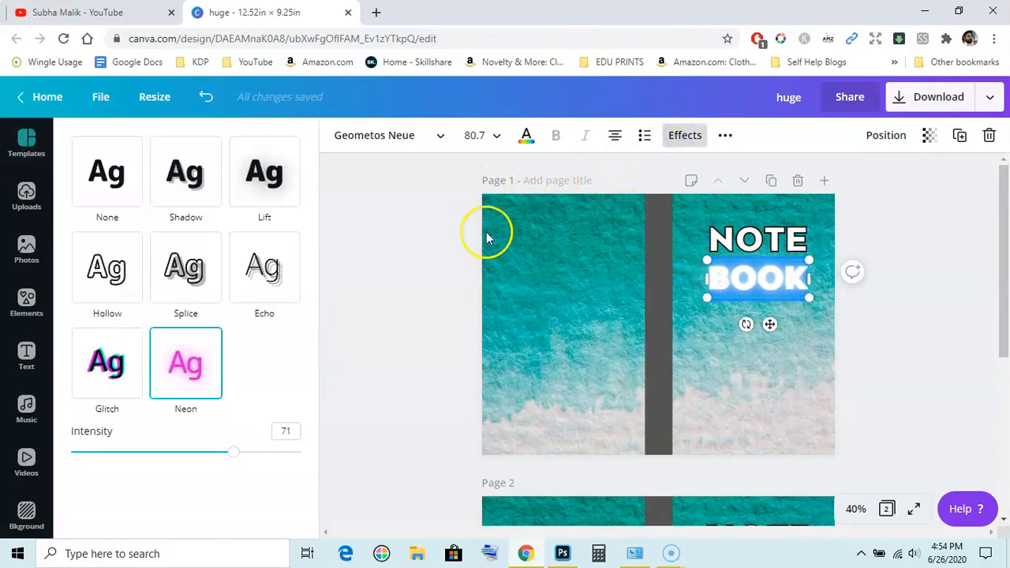
click(106, 364)
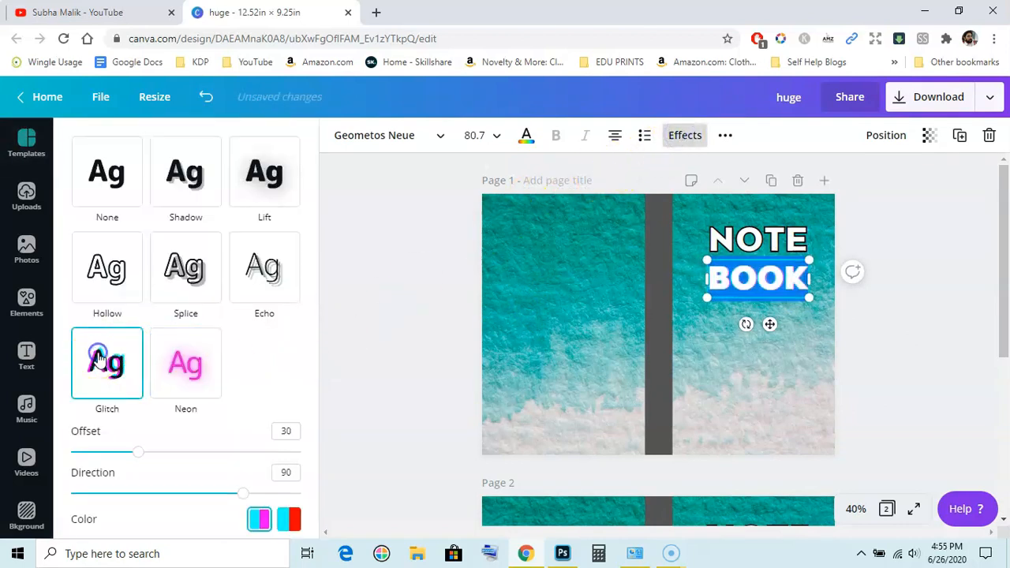
click(106, 363)
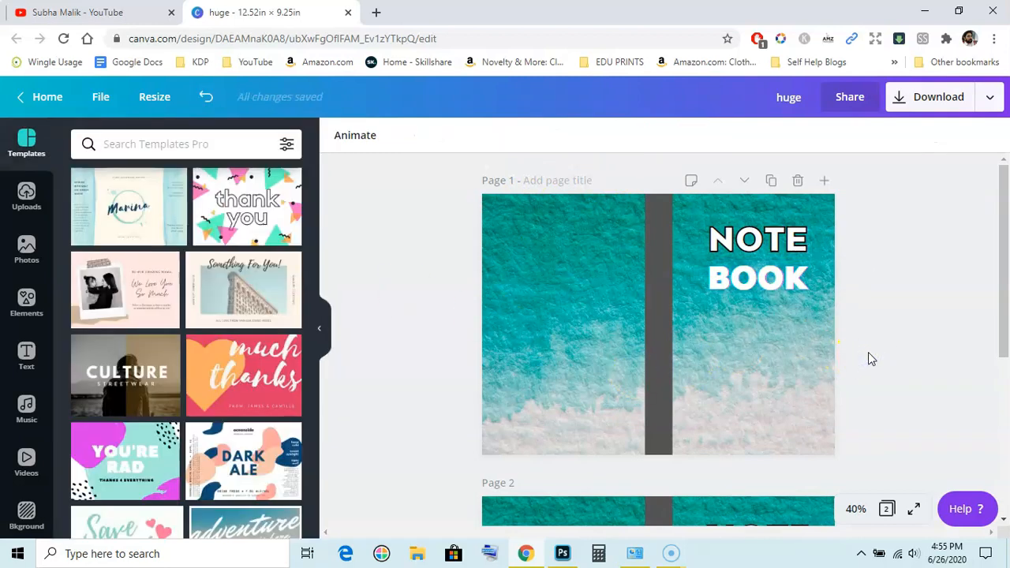
Inspect the BOOK text, then switch to the YouTube tab and scroll its Videos page
click(755, 276)
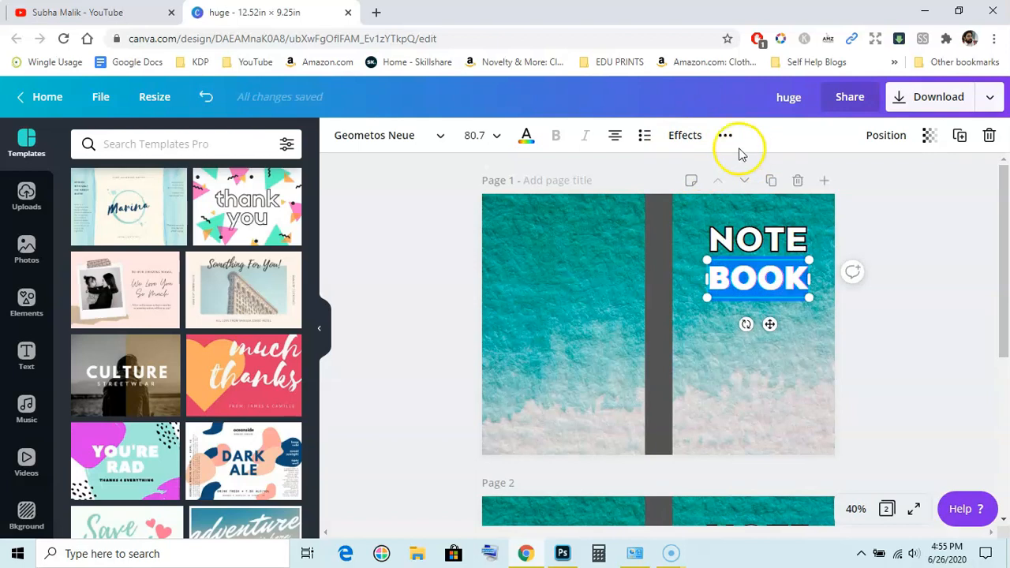
mouse_move(685, 135)
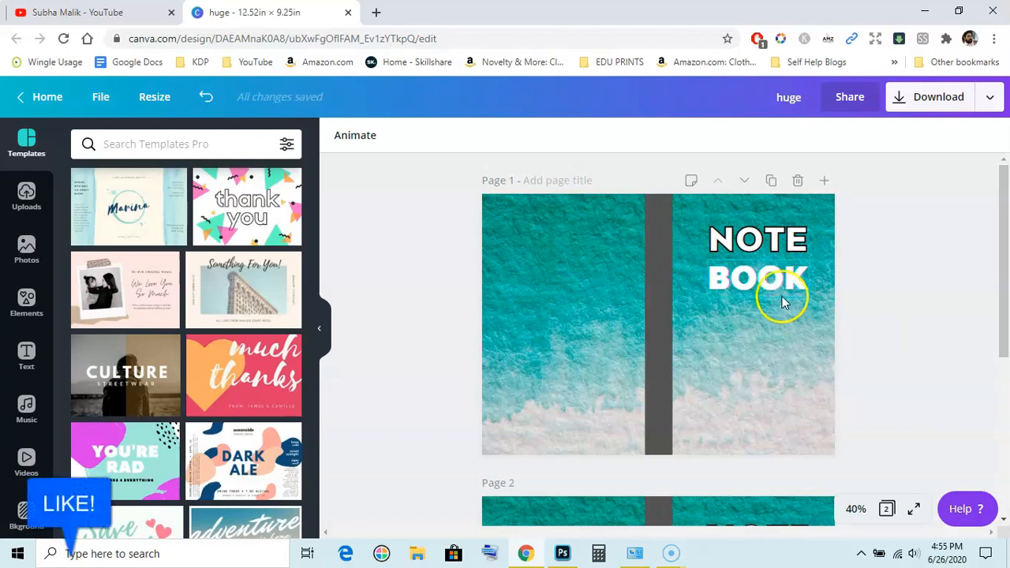
click(779, 290)
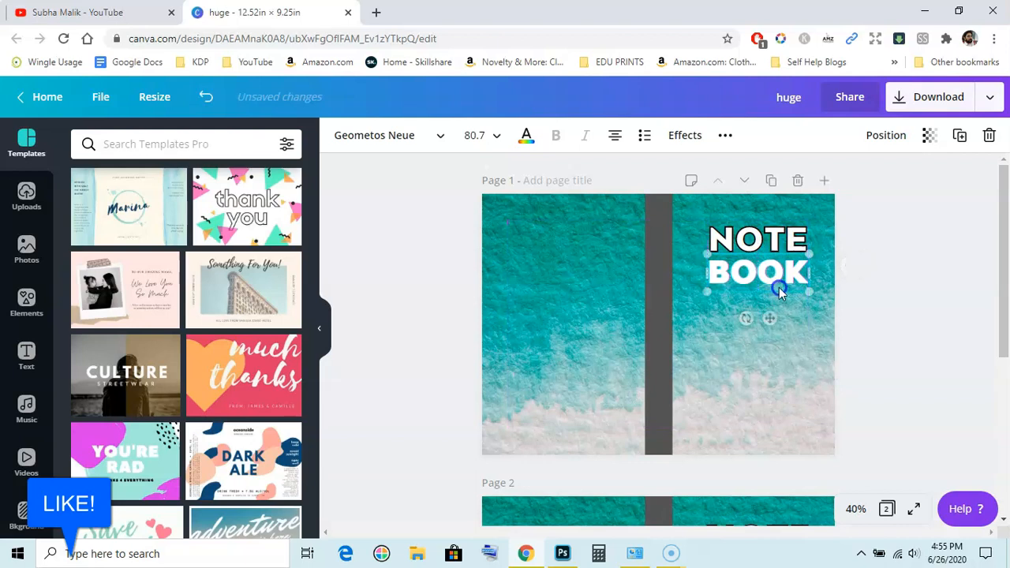
click(79, 14)
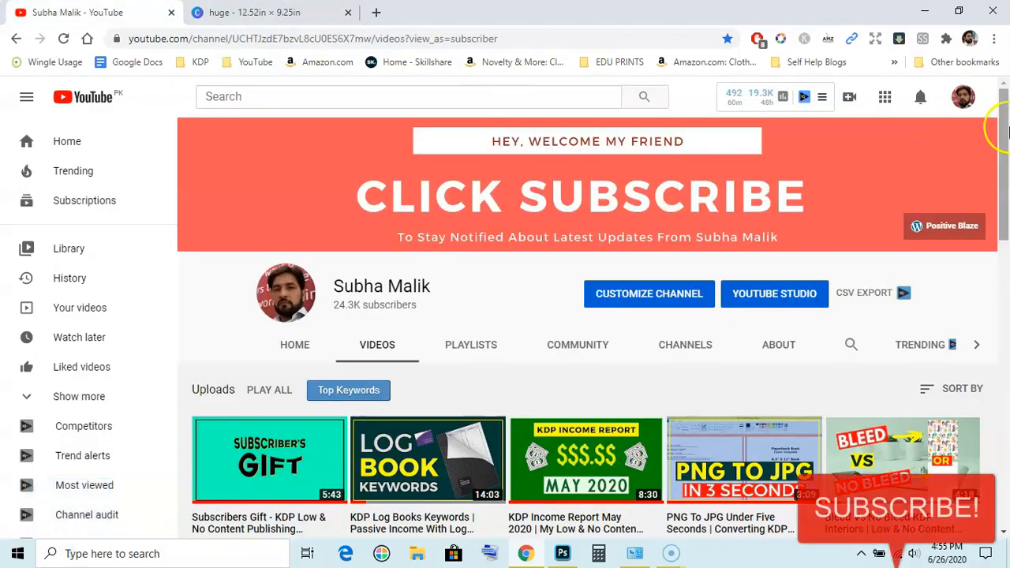
scroll(down, 3)
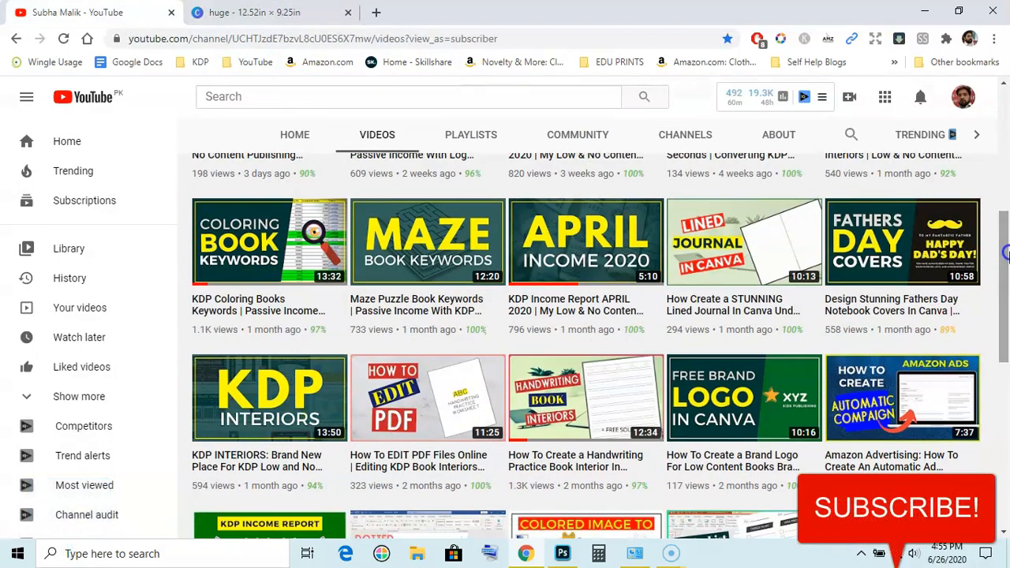